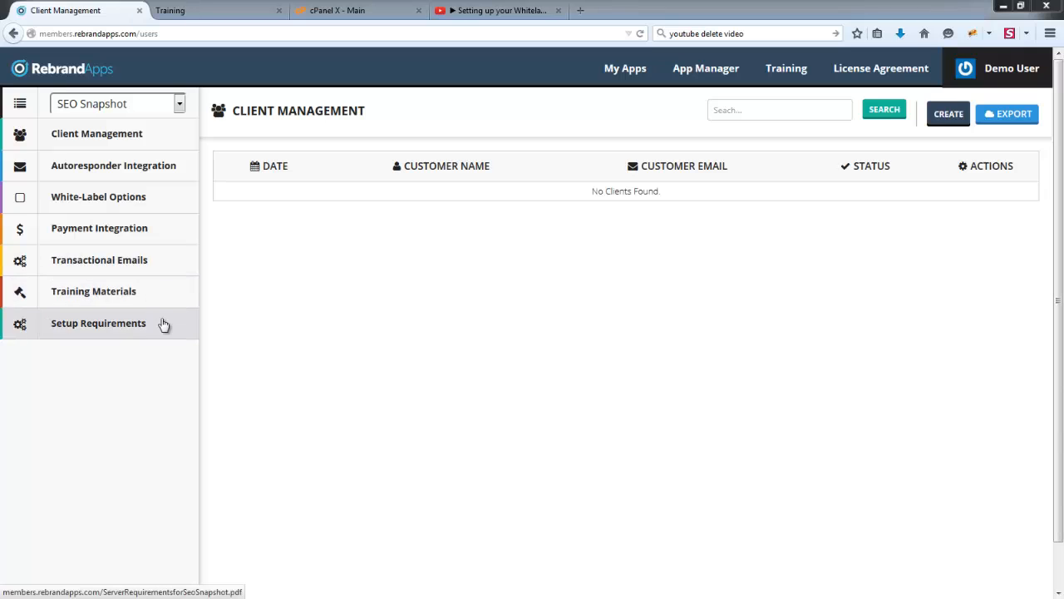
Step: Open PinPoint's Transactional Emails and read through the default Welcome Email Template text
click(99, 259)
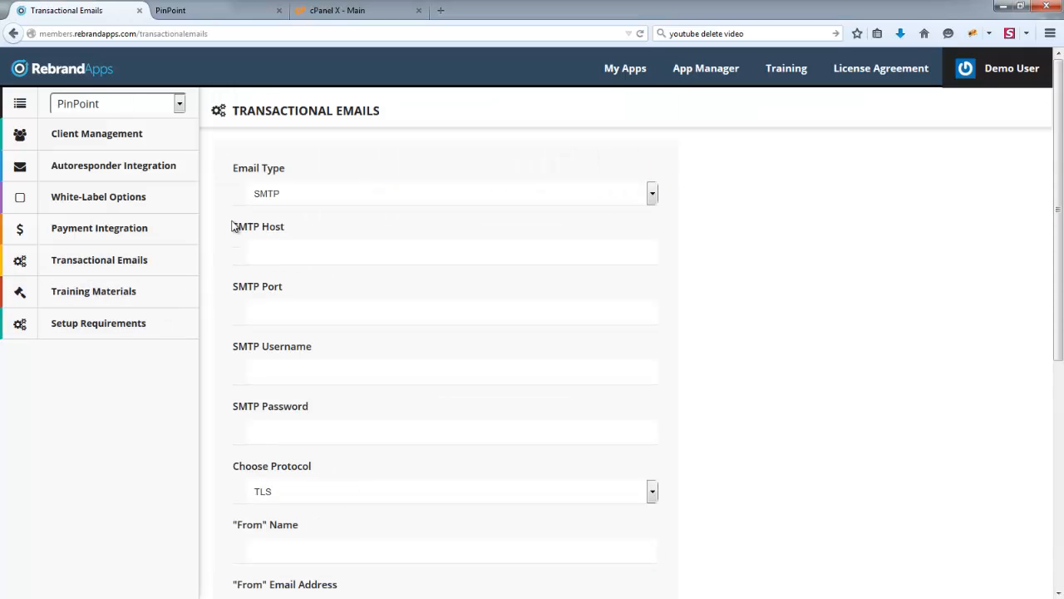
scroll(down, 3)
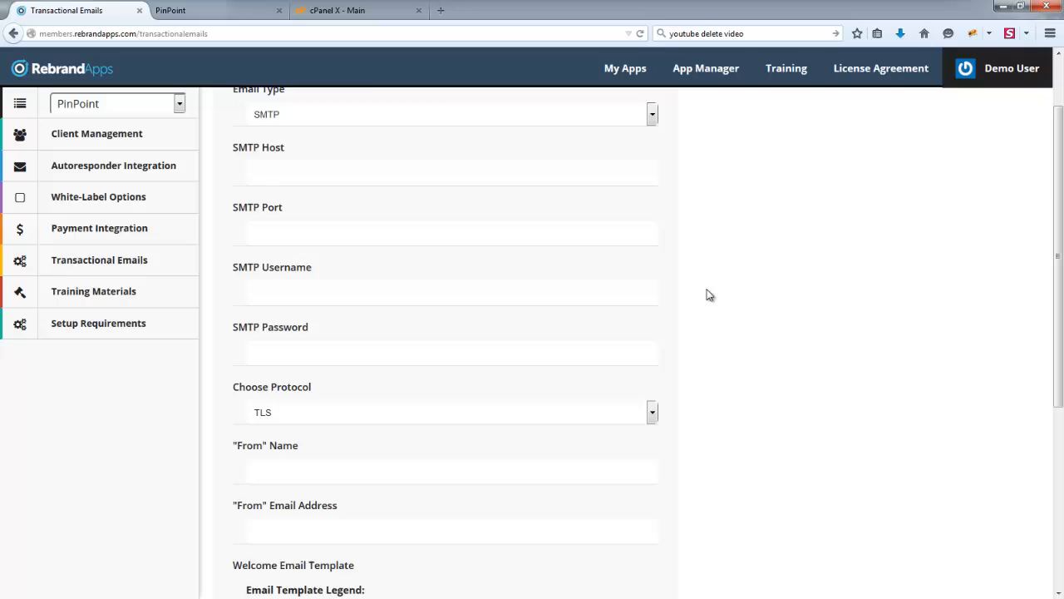
scroll(up, 3)
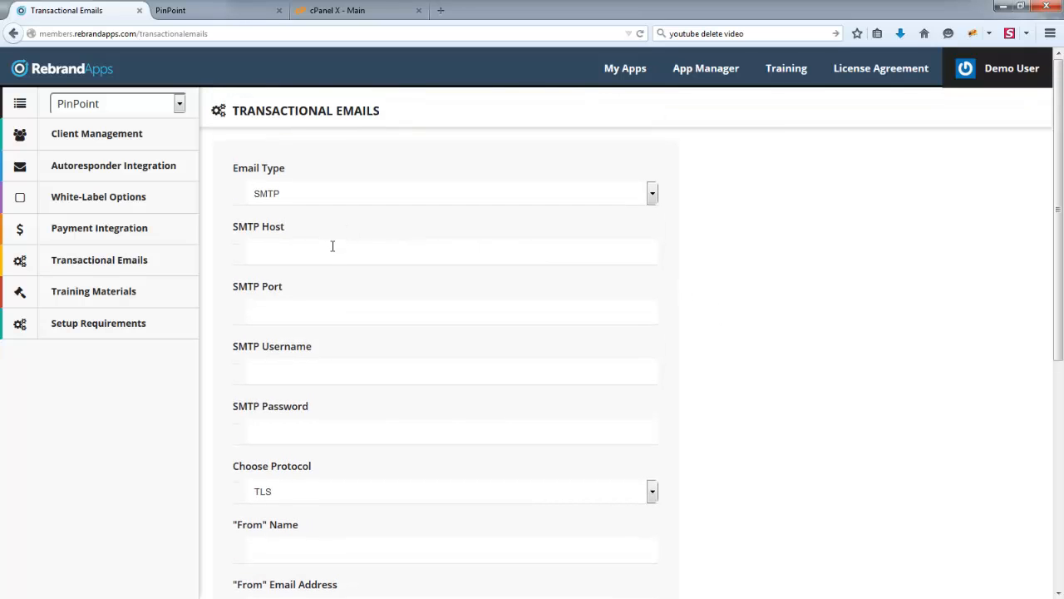
mouse_move(706, 316)
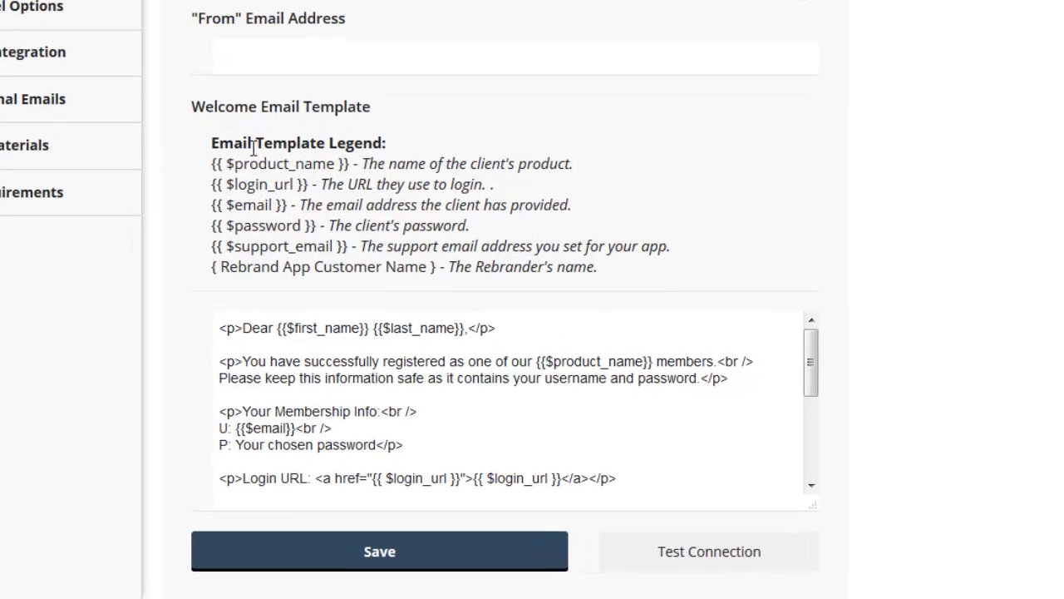
mouse_move(739, 344)
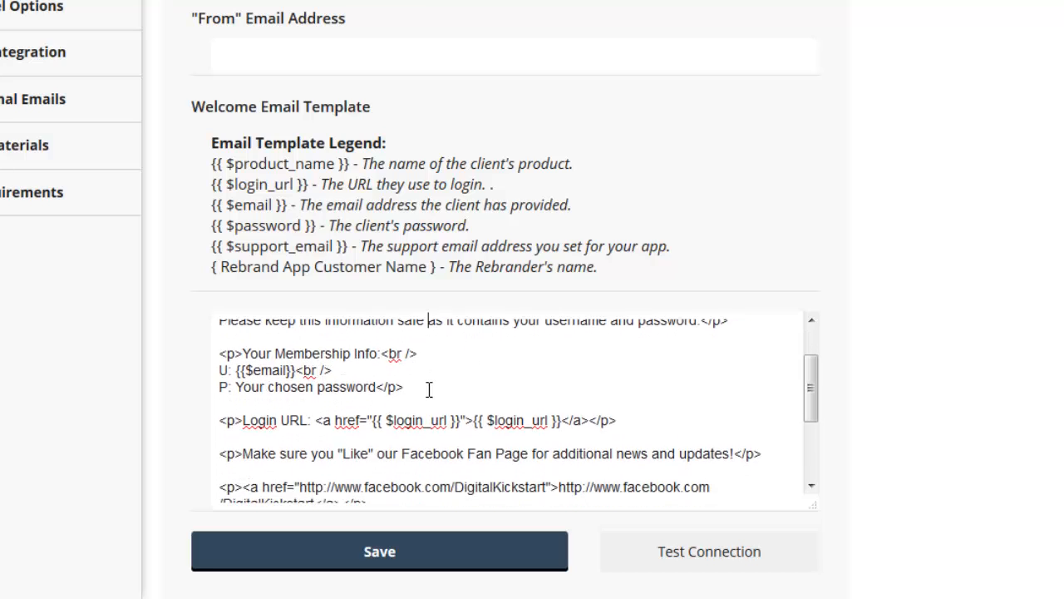
scroll(down, 3)
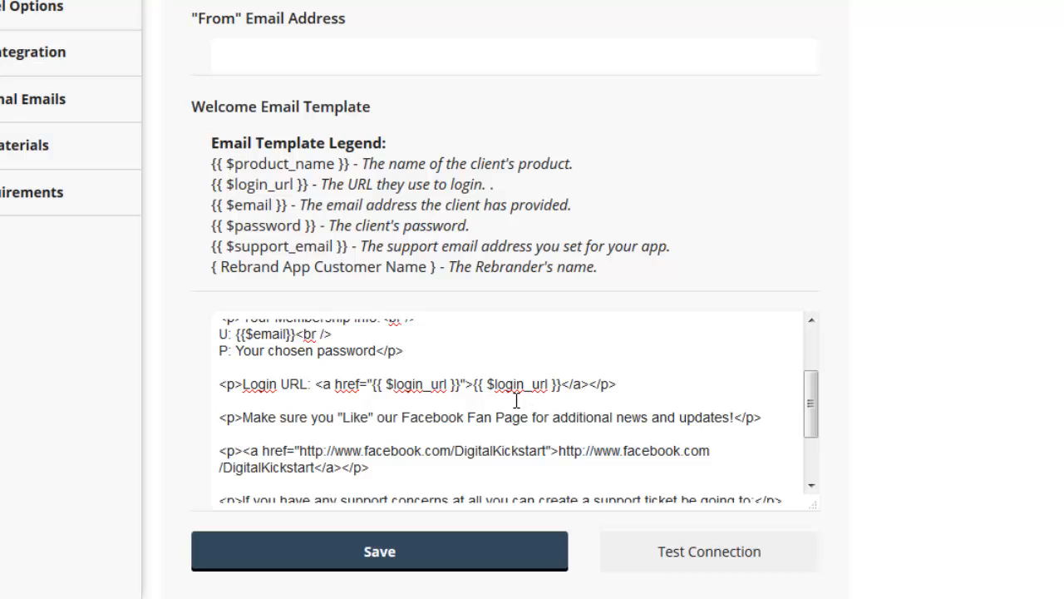
scroll(down, 3)
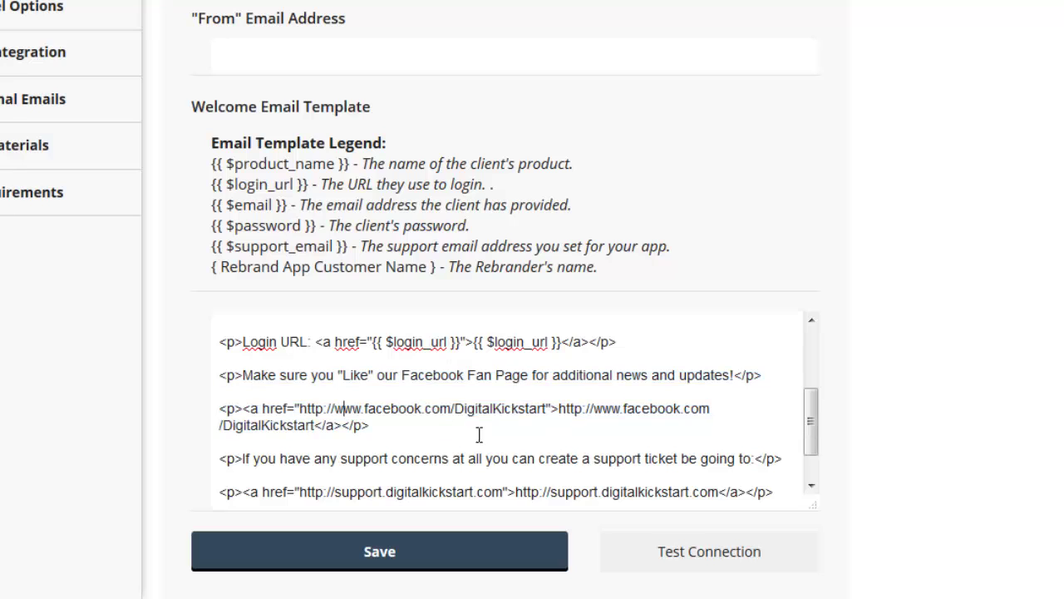
drag(364, 408, 545, 409)
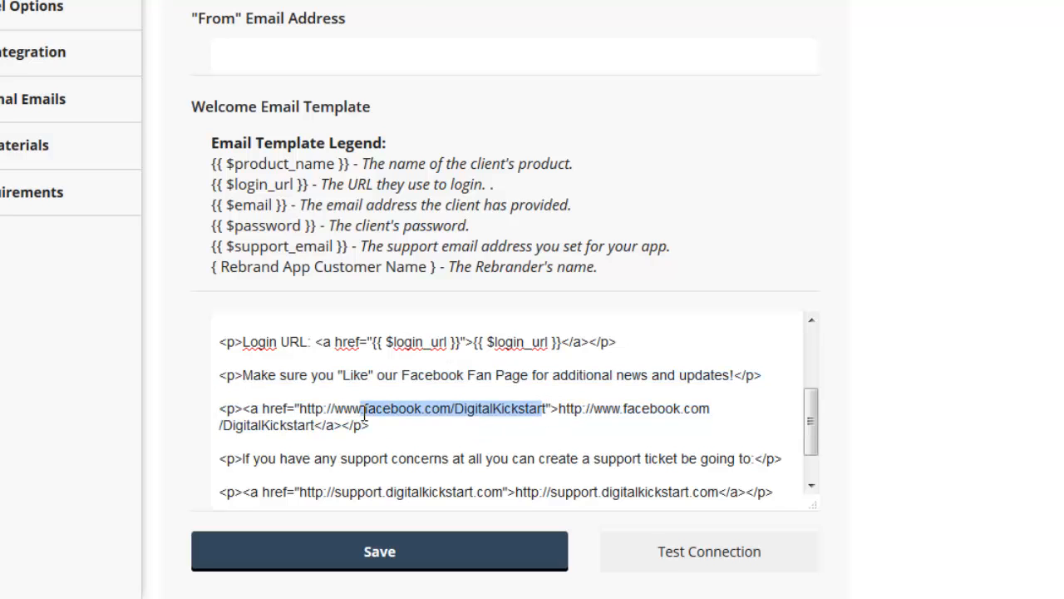
scroll(down, 3)
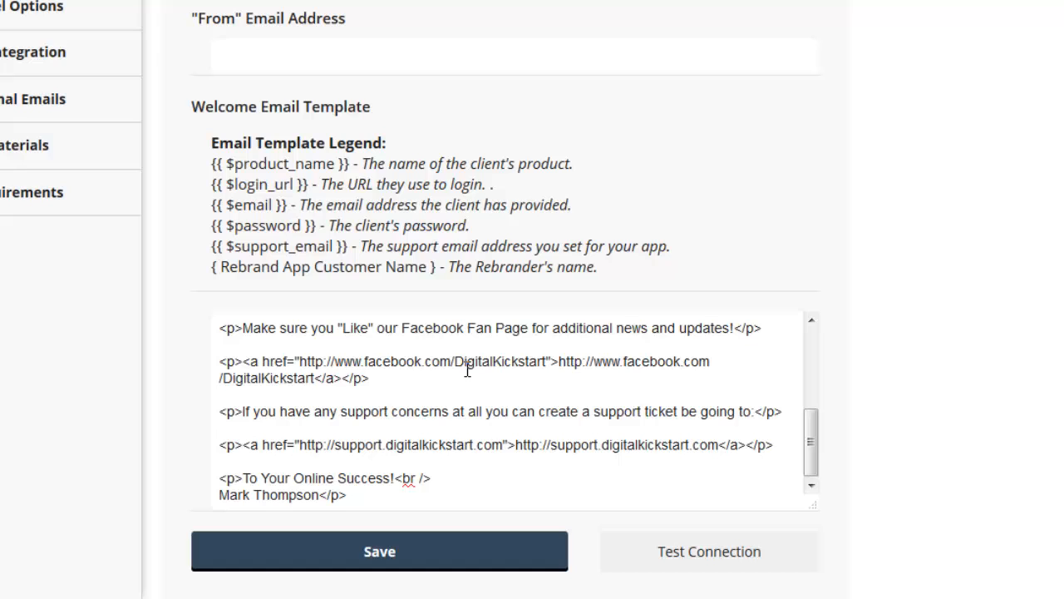
double_click(268, 496)
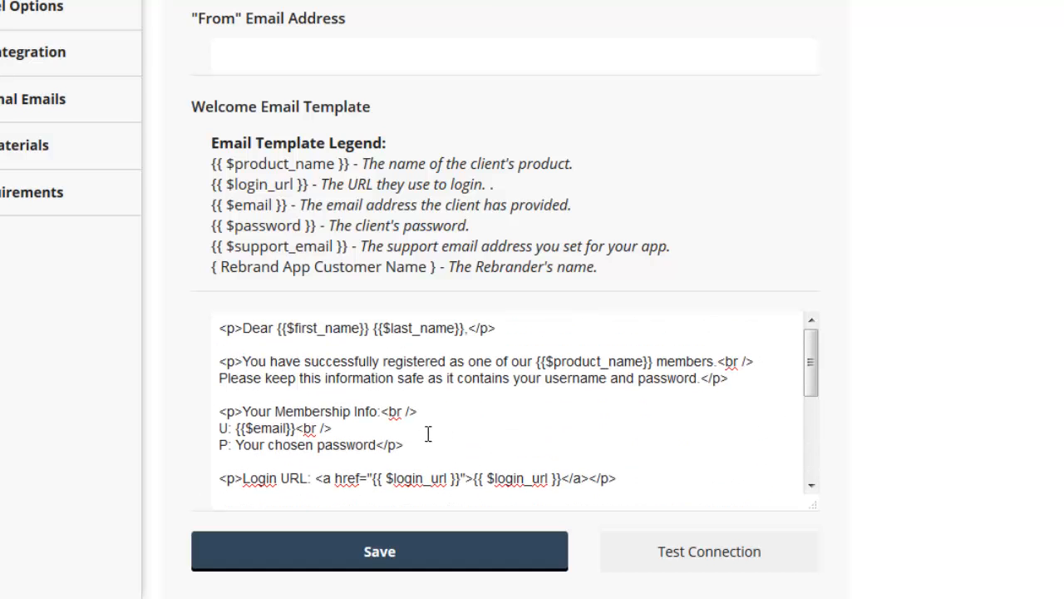
scroll(up, 3)
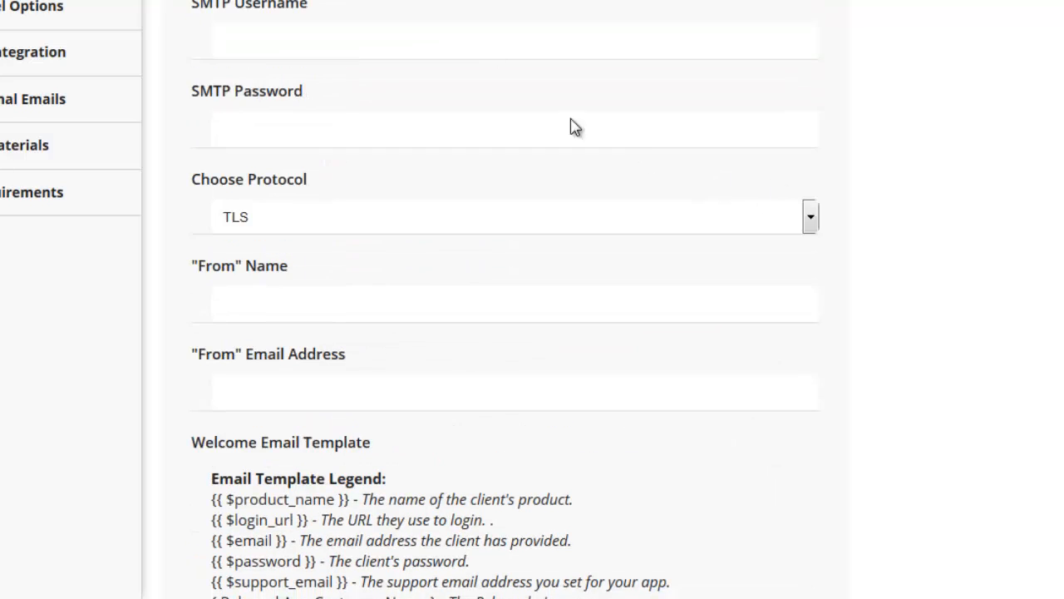
scroll(up, 3)
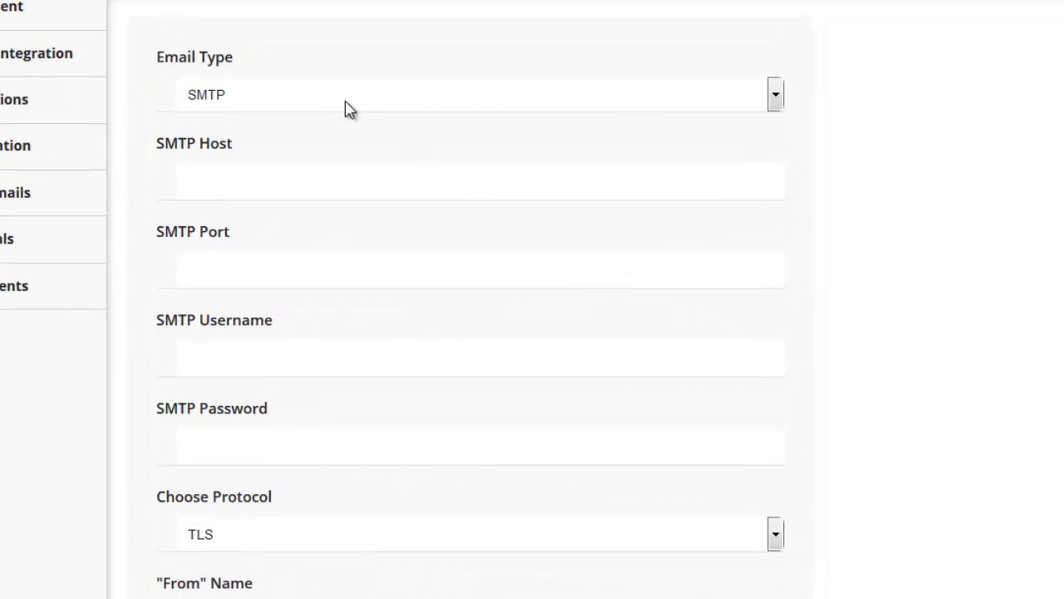
click(470, 94)
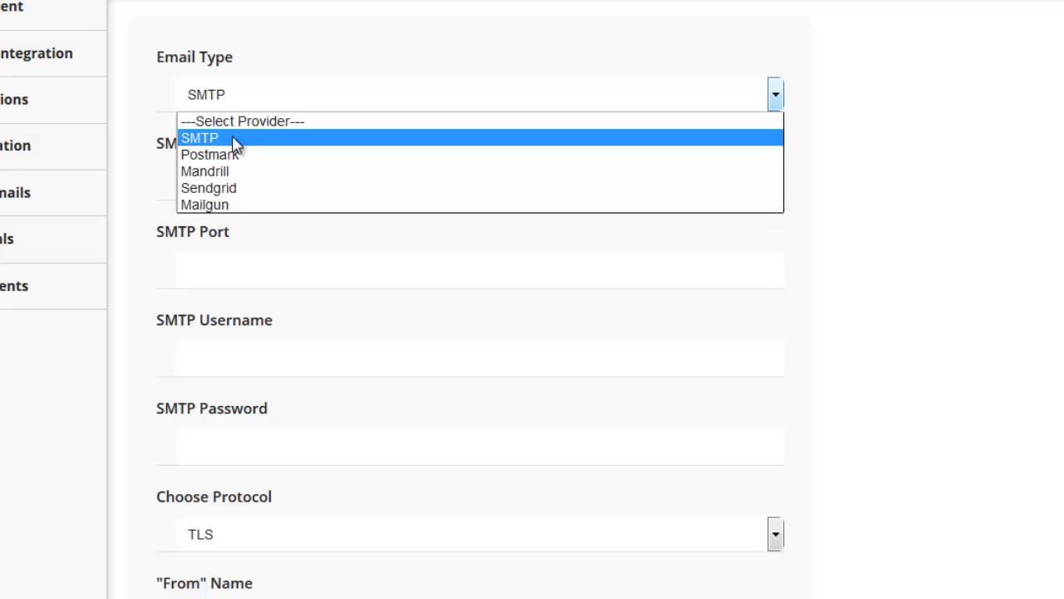
click(199, 138)
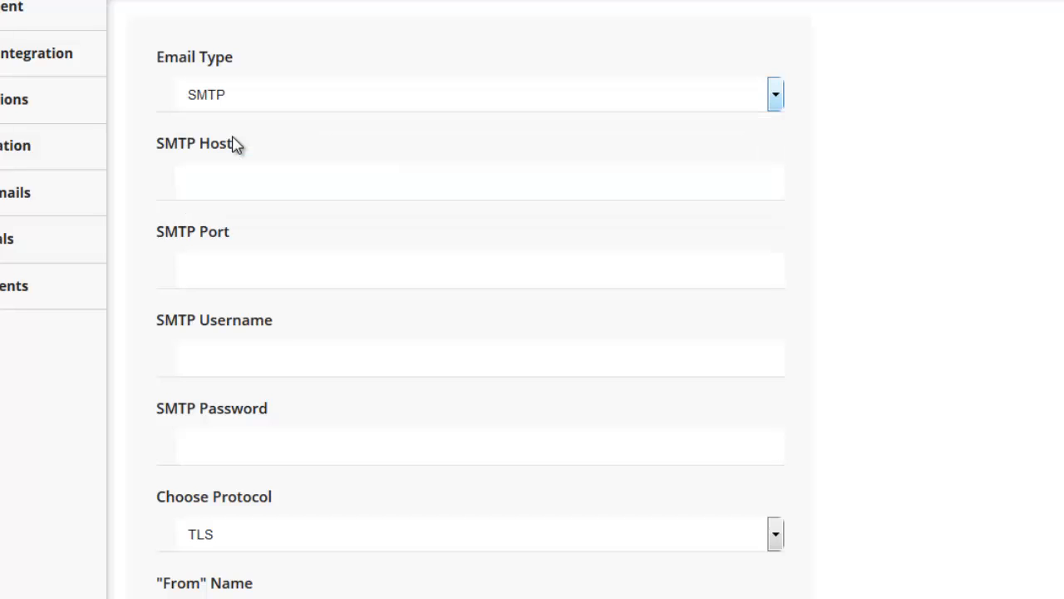
mouse_move(276, 99)
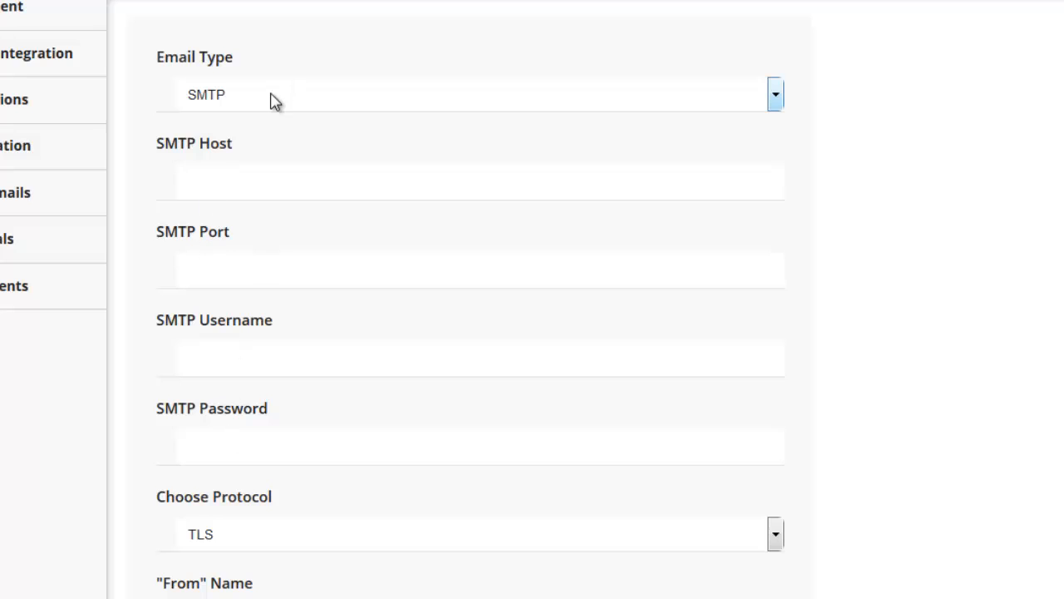
click(776, 95)
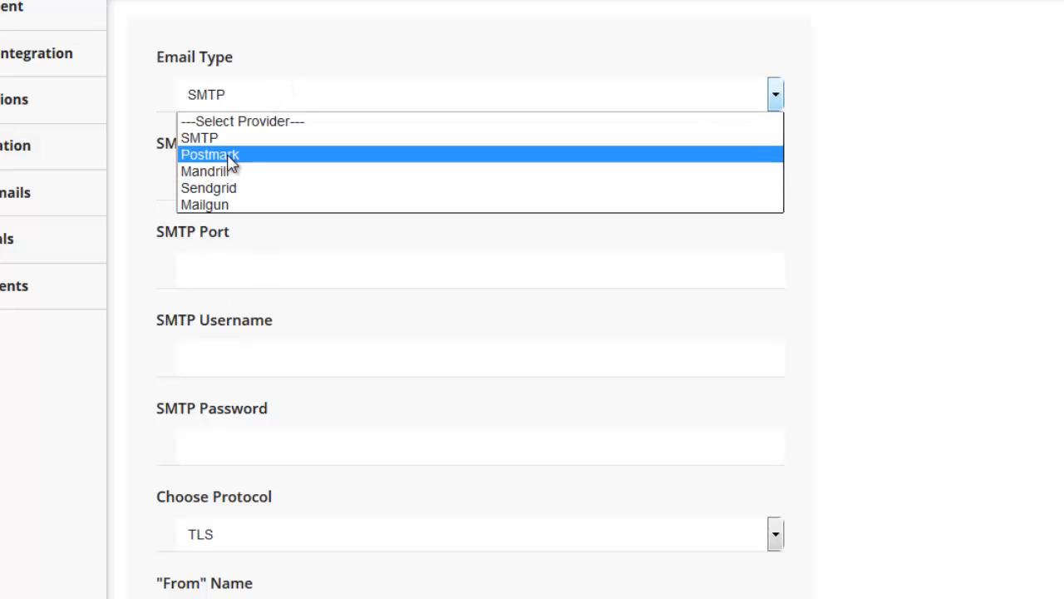
mouse_move(241, 170)
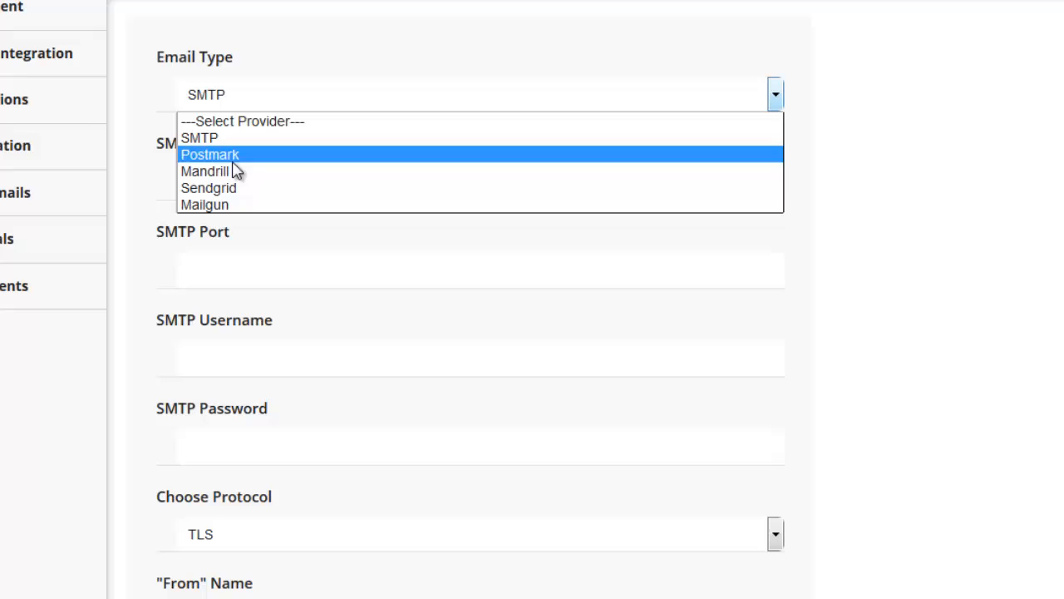
click(209, 154)
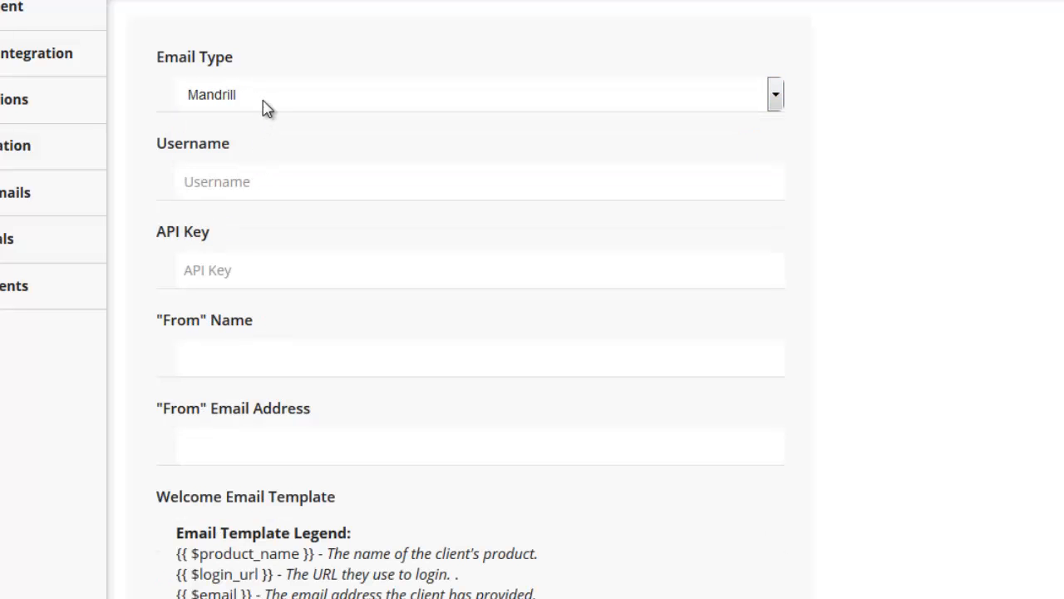
click(469, 94)
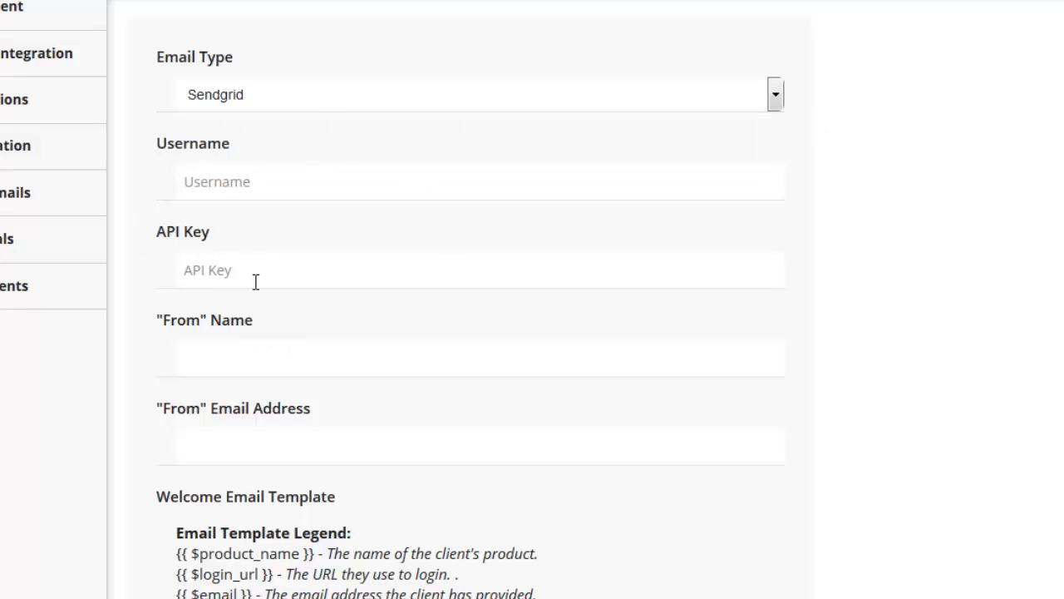
mouse_move(281, 205)
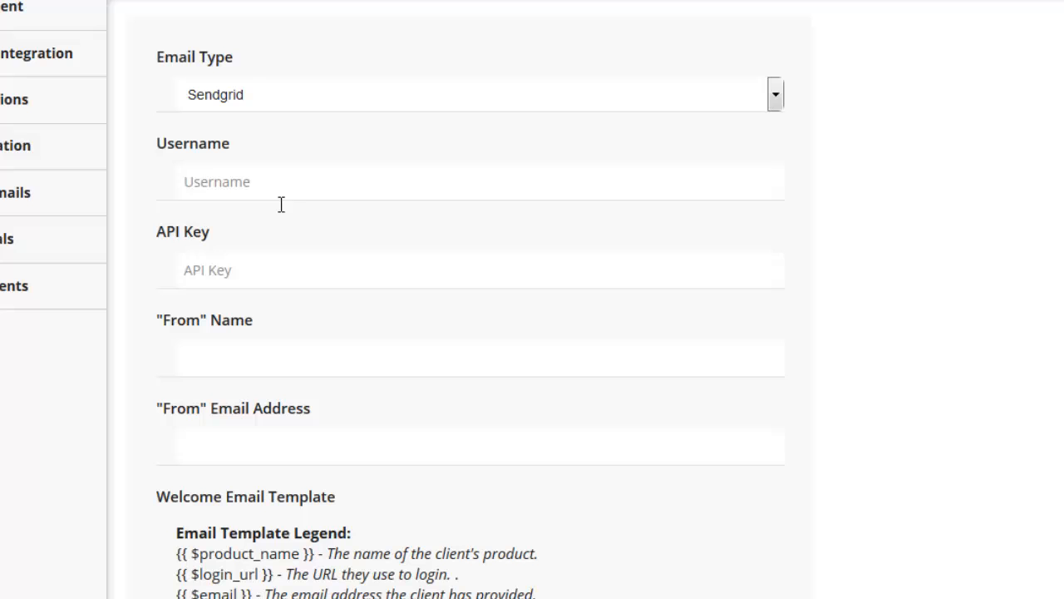
click(470, 94)
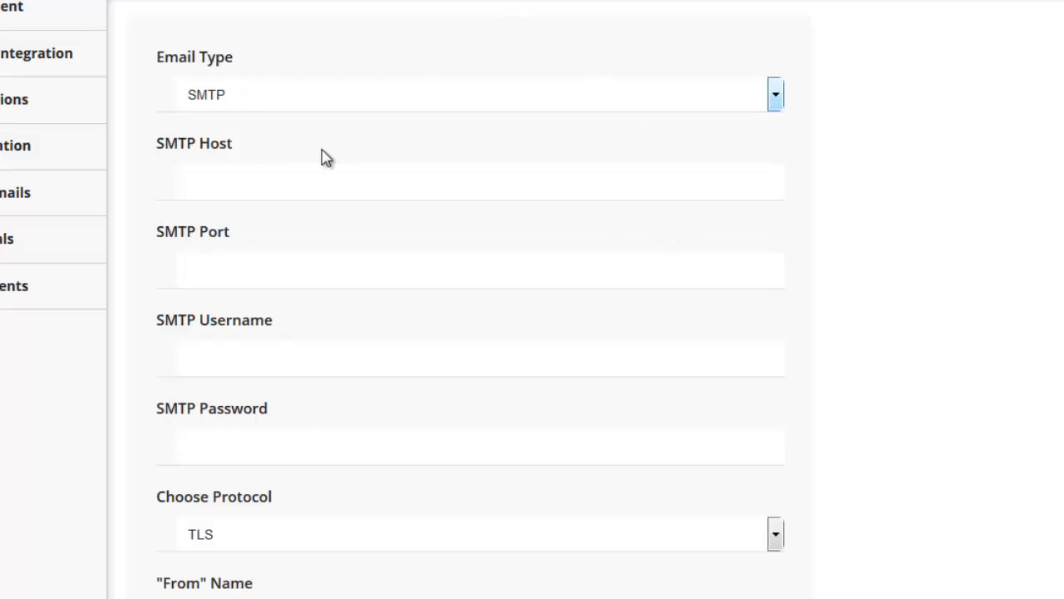
scroll(down, 3)
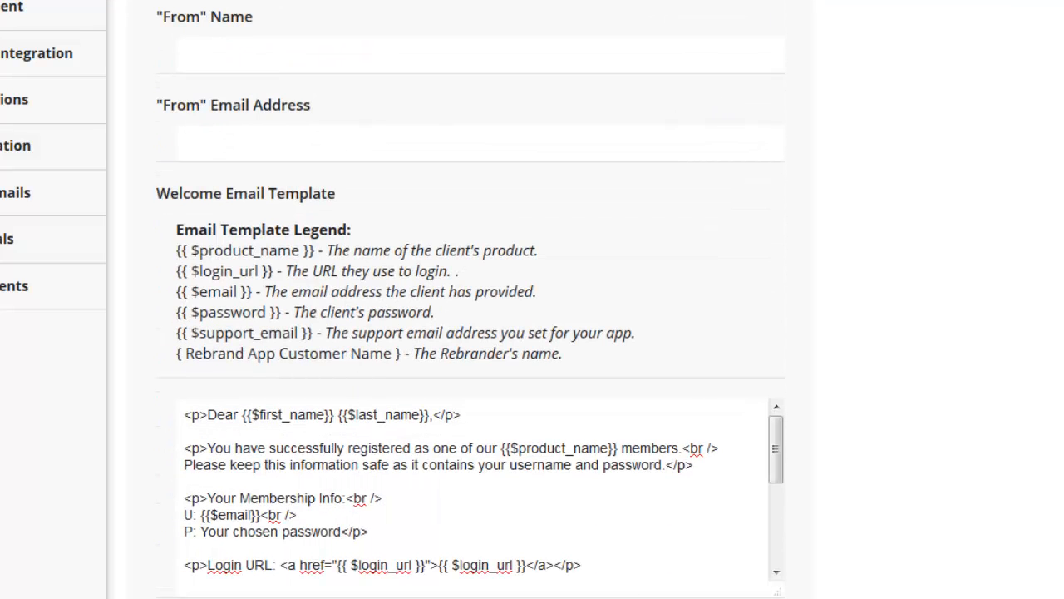
scroll(up, 3)
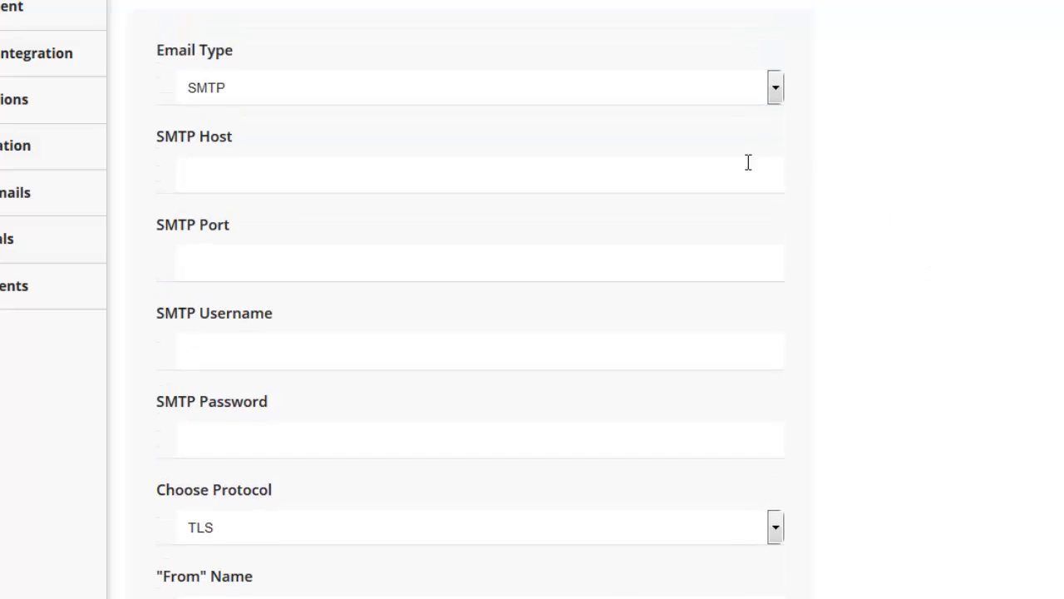
scroll(down, 3)
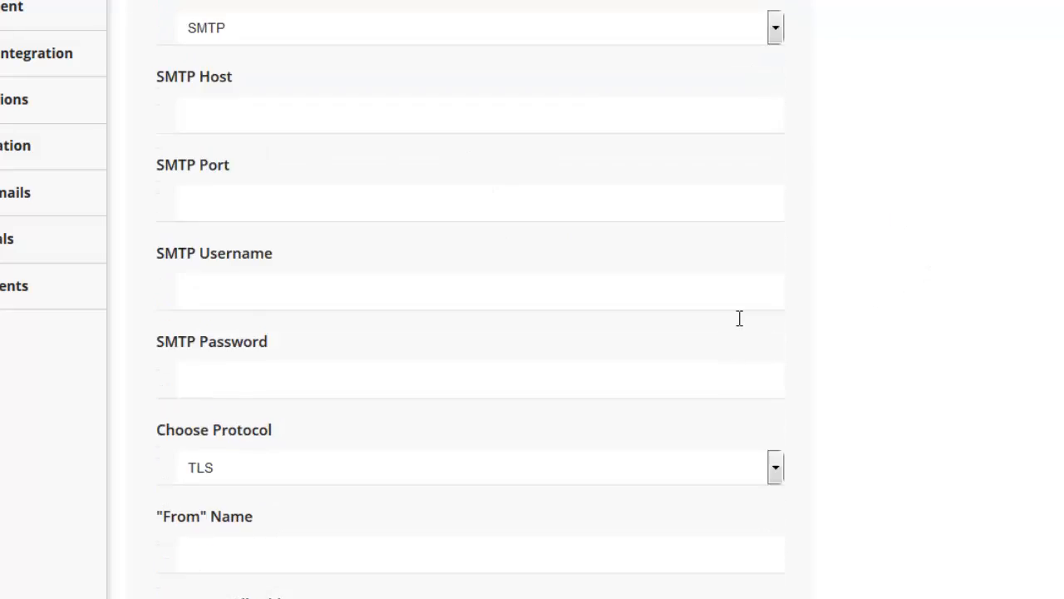
scroll(down, 3)
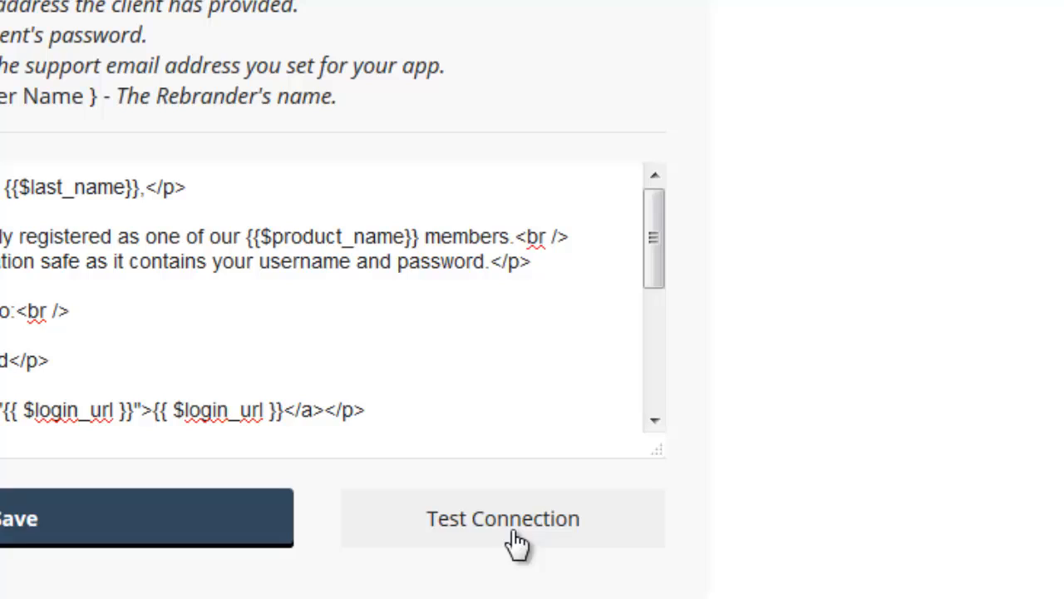
mouse_move(503, 549)
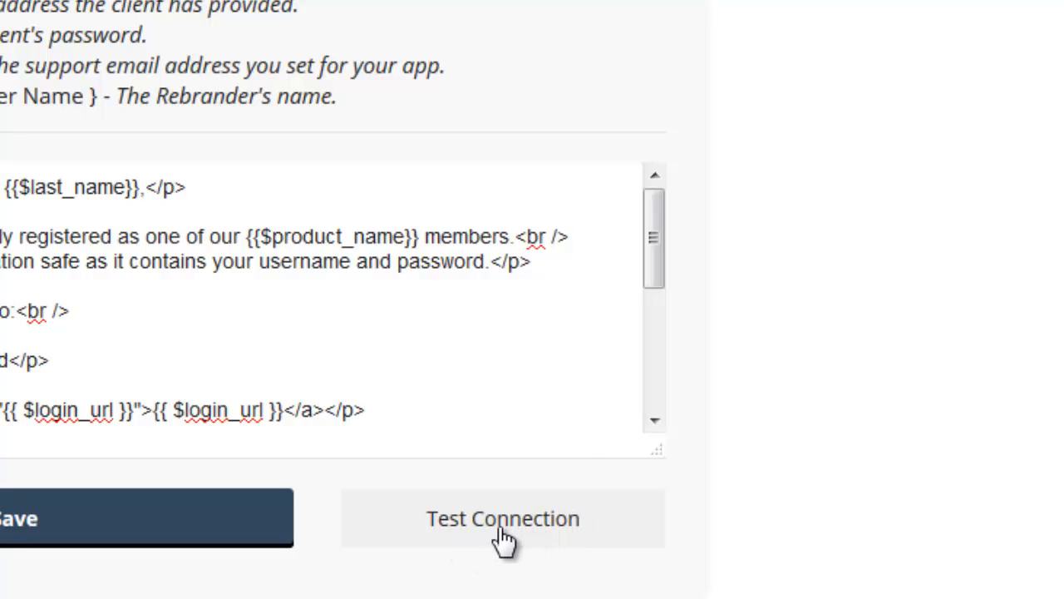
mouse_move(469, 544)
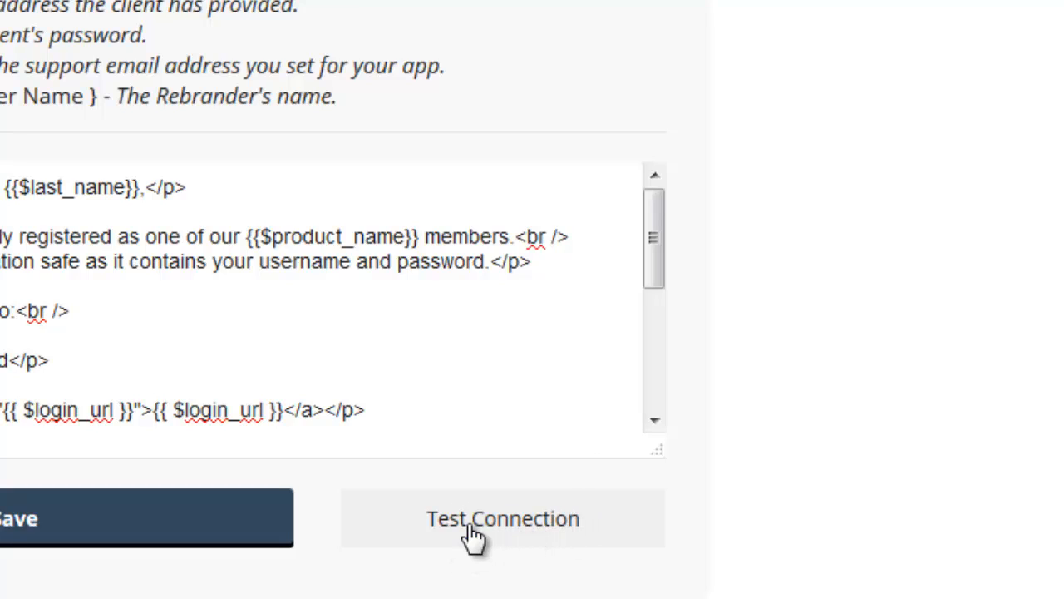
mouse_move(169, 316)
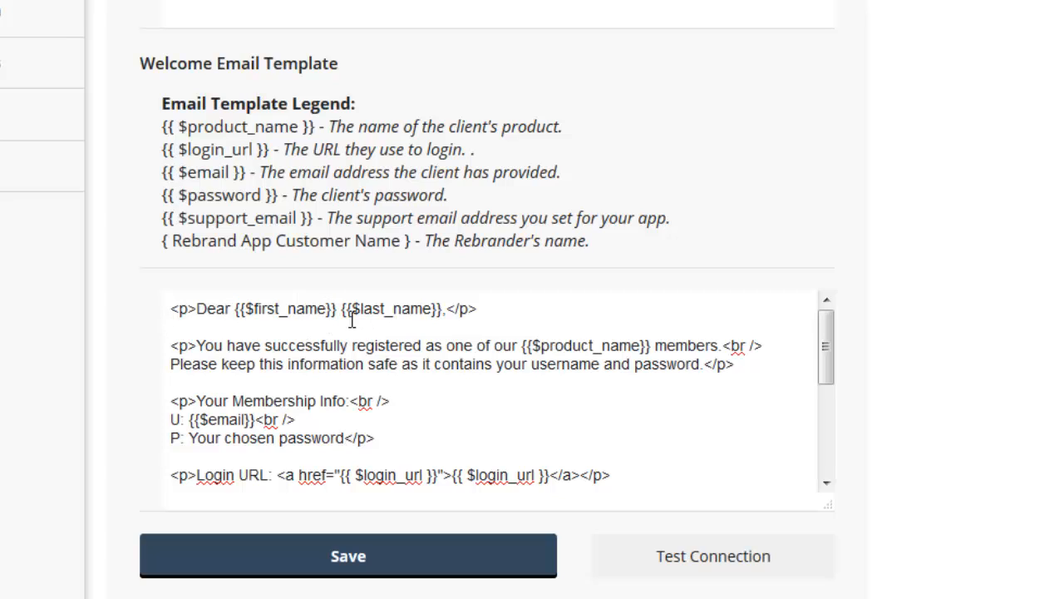
mouse_move(462, 385)
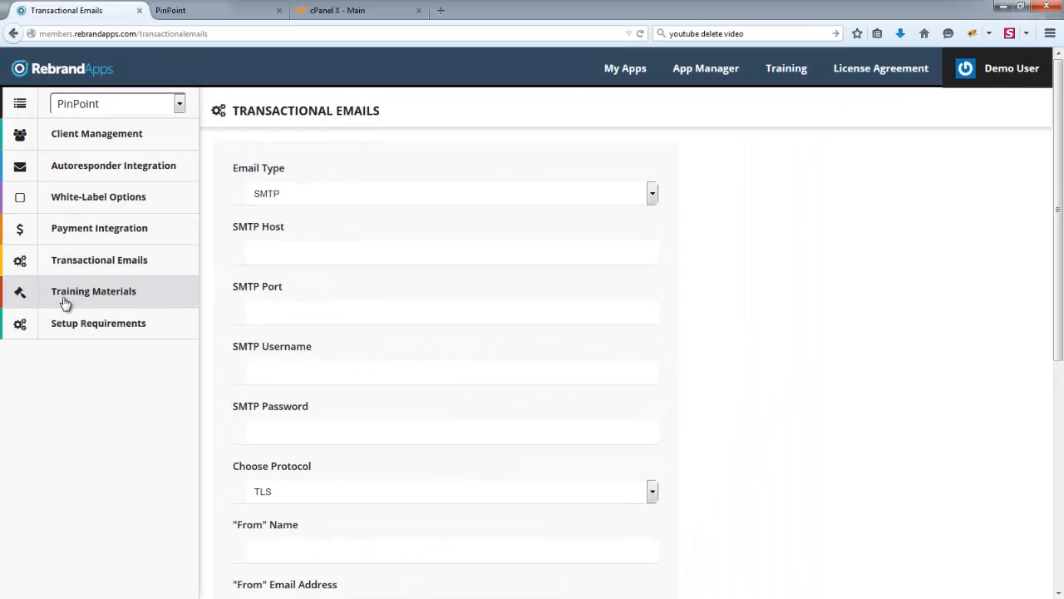
Step: Open Training Materials settings and load PinPoint's 'training' page in the other tab
click(94, 290)
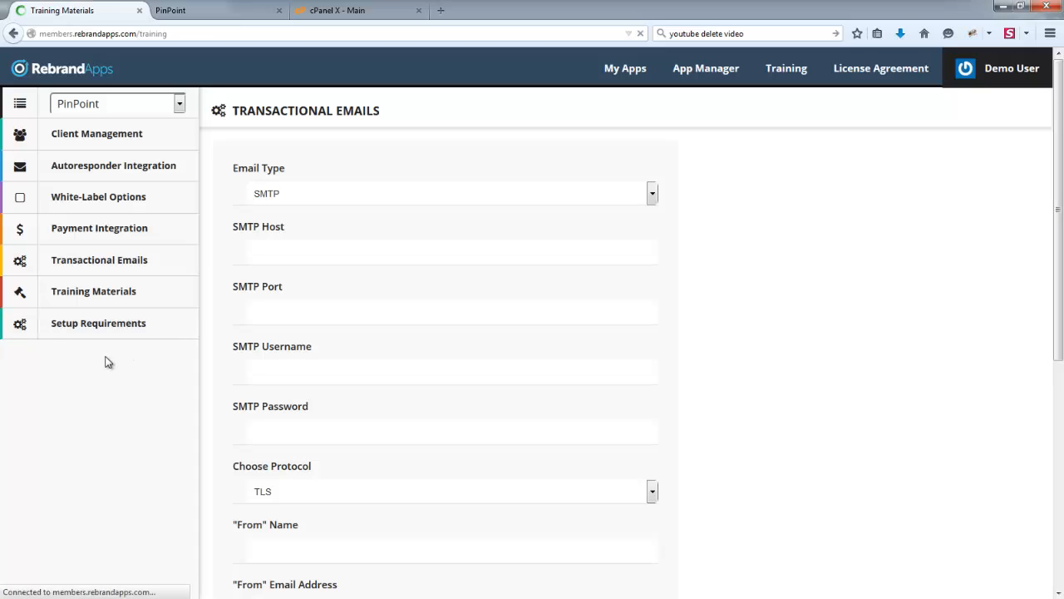
click(93, 291)
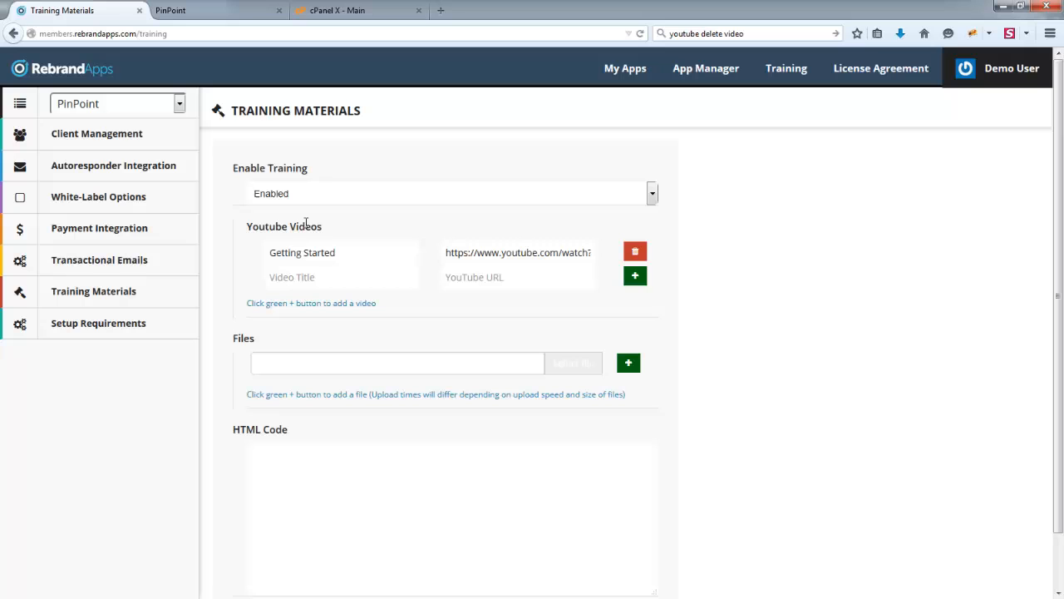
mouse_move(280, 243)
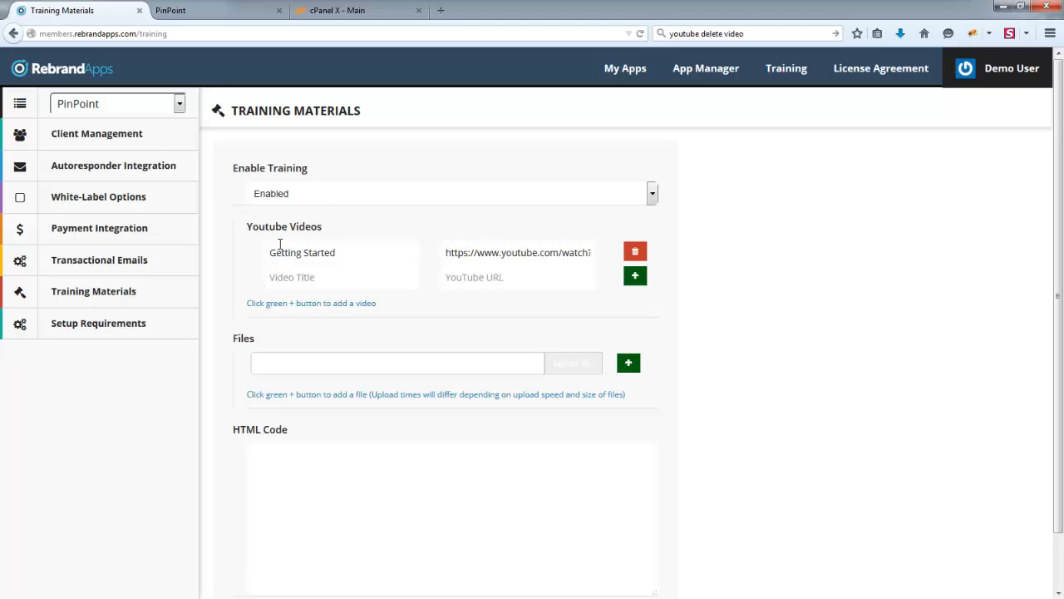
click(174, 9)
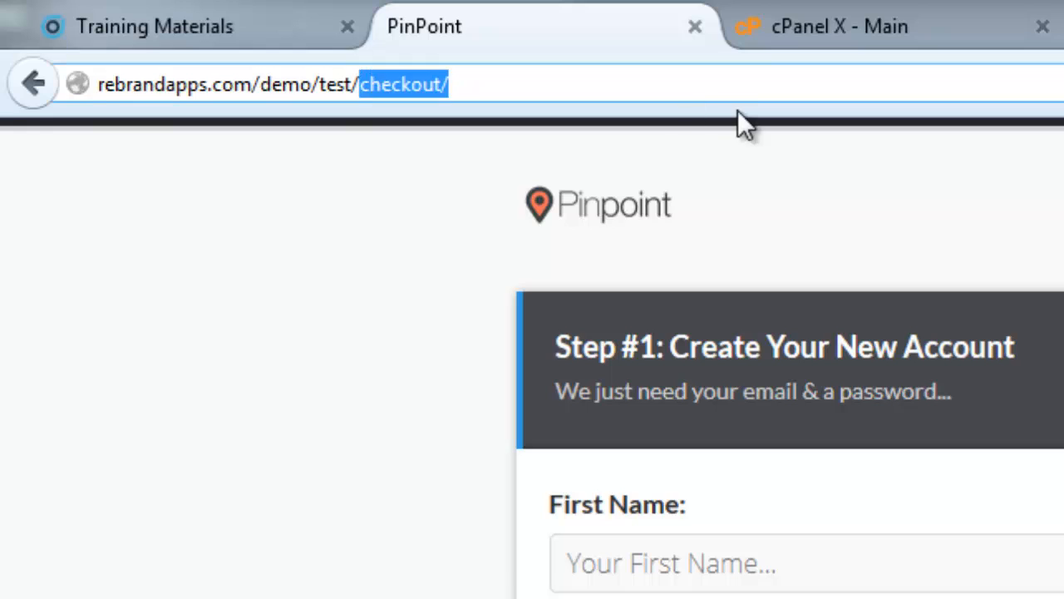
text(training)
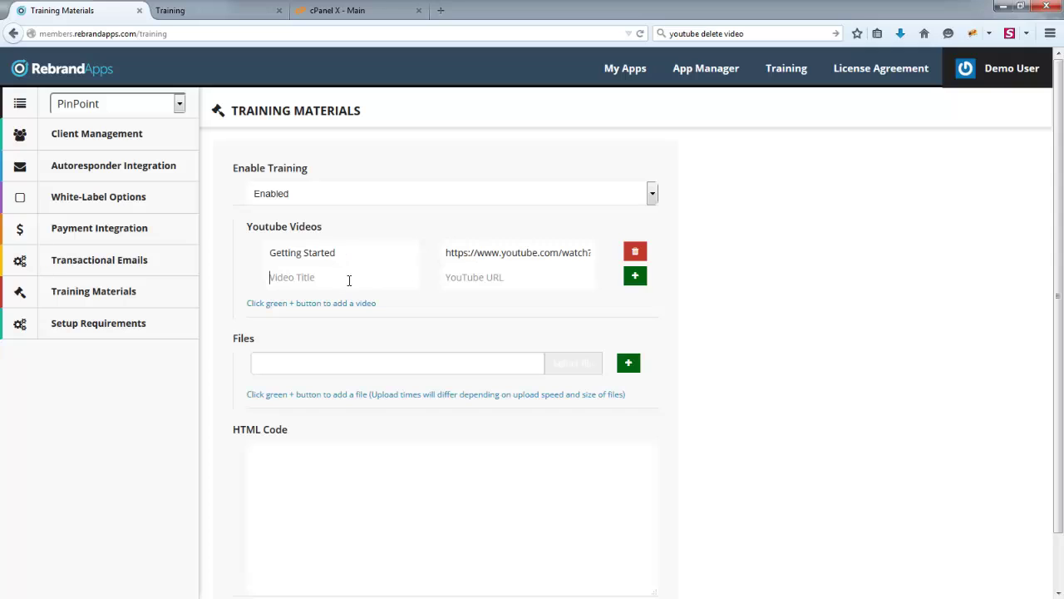
Step: Add a second YouTube video entry with its link, titled 'Another Video'
double_click(518, 252)
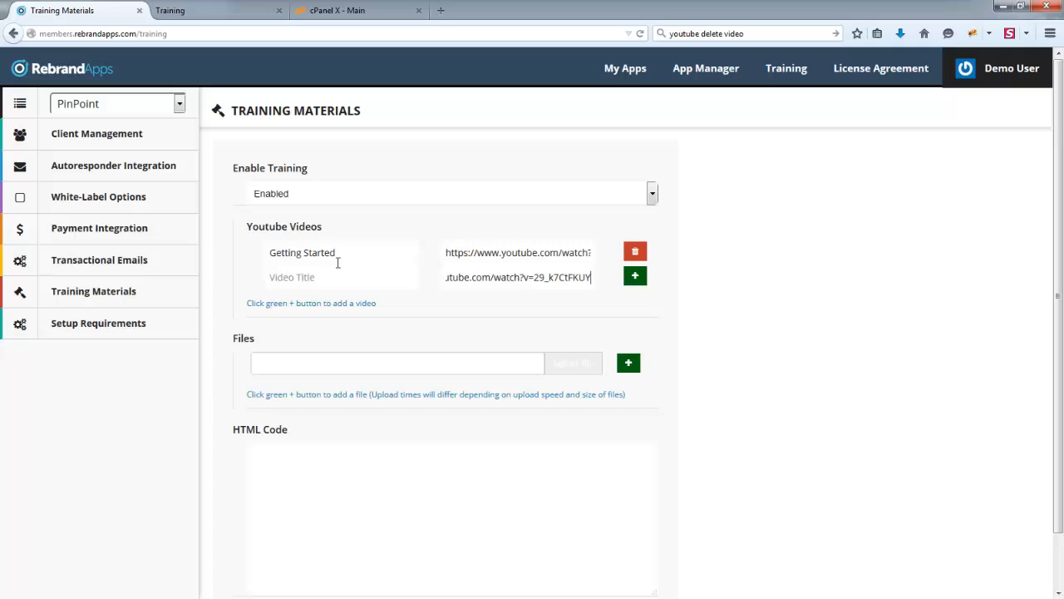
click(325, 277)
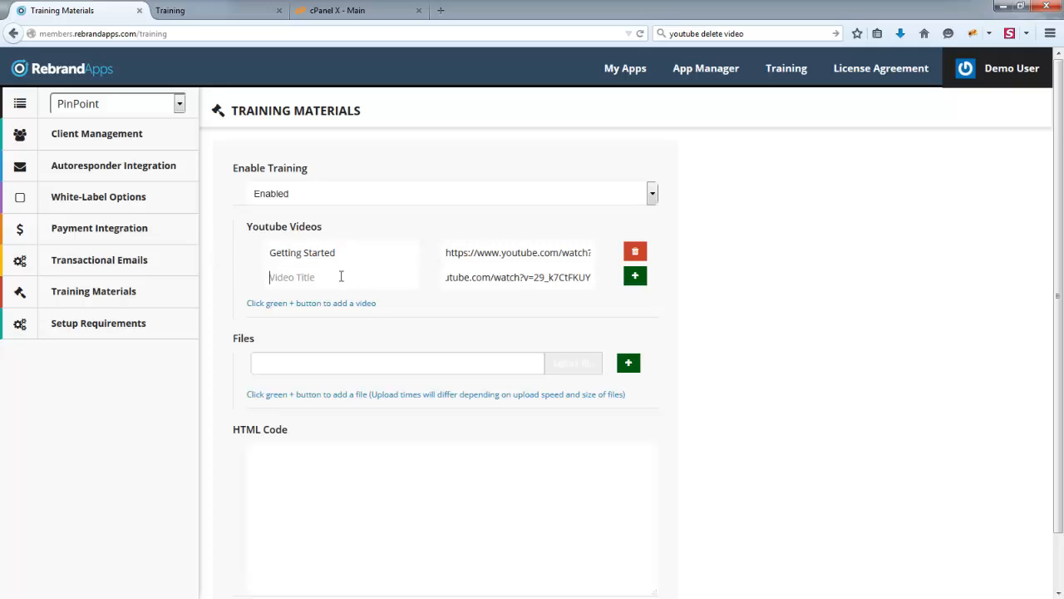
text(Another Video)
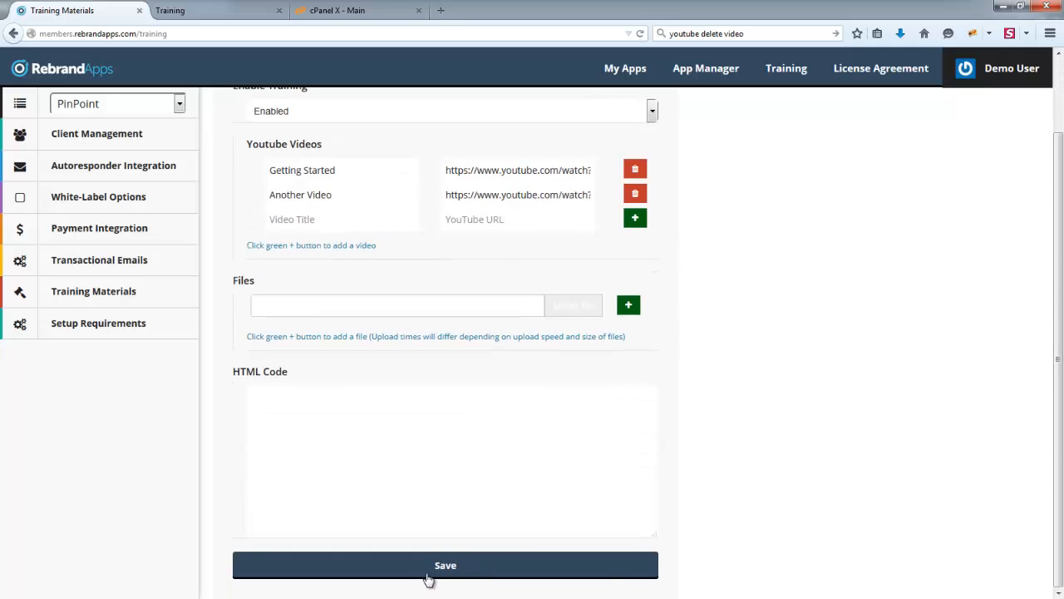
Step: Save the video list and reload the training page to see Getting Started and Another Video
click(443, 564)
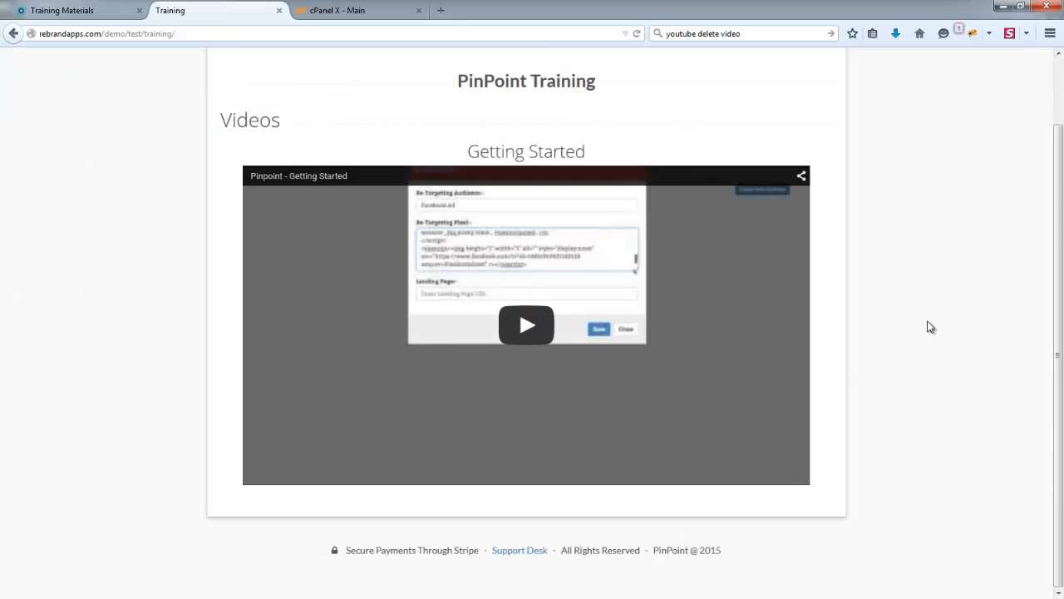
click(525, 326)
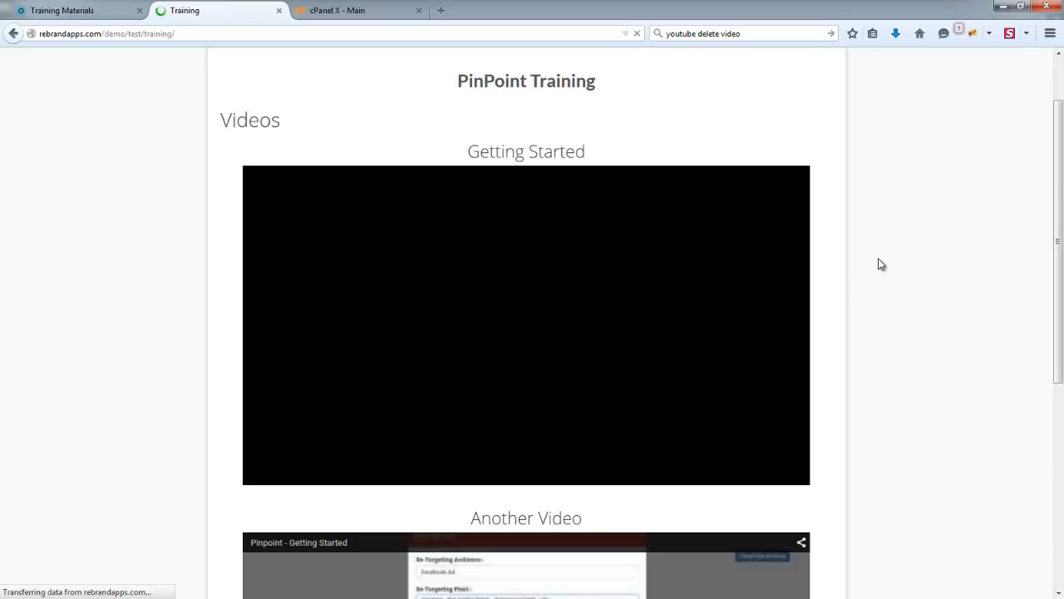
scroll(down, 3)
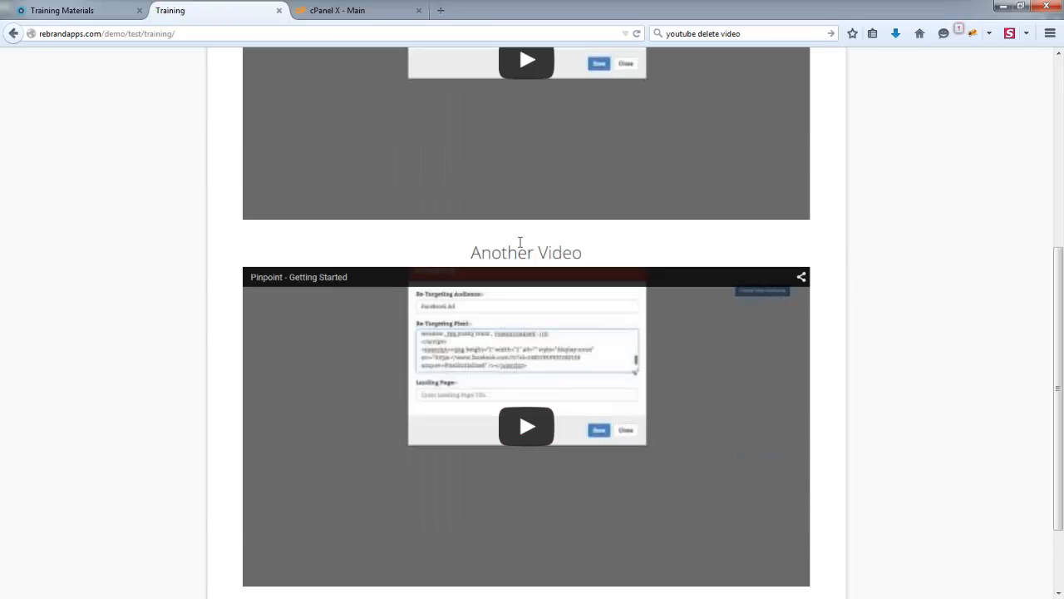
scroll(up, 3)
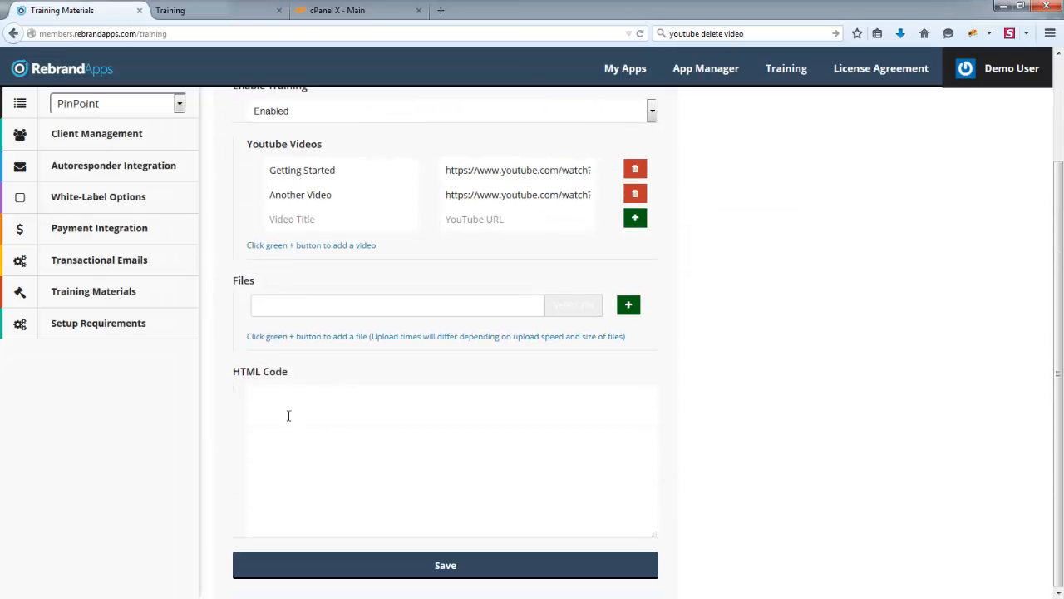
Step: Write intro HTML with a lorem ipsum paragraph and a '#' link reading 'Link text'
text(<p)
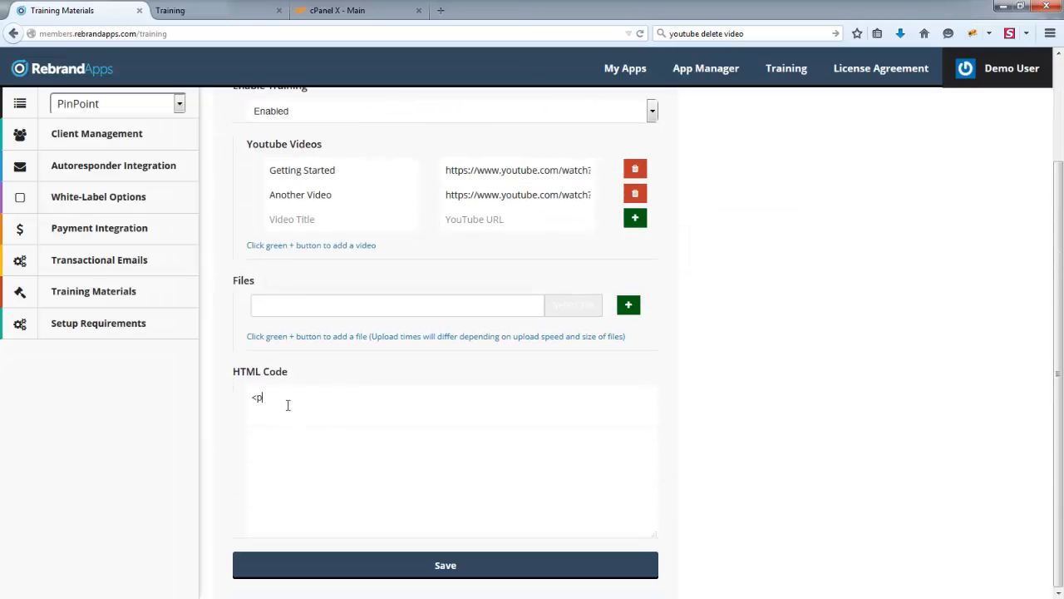
text(>)
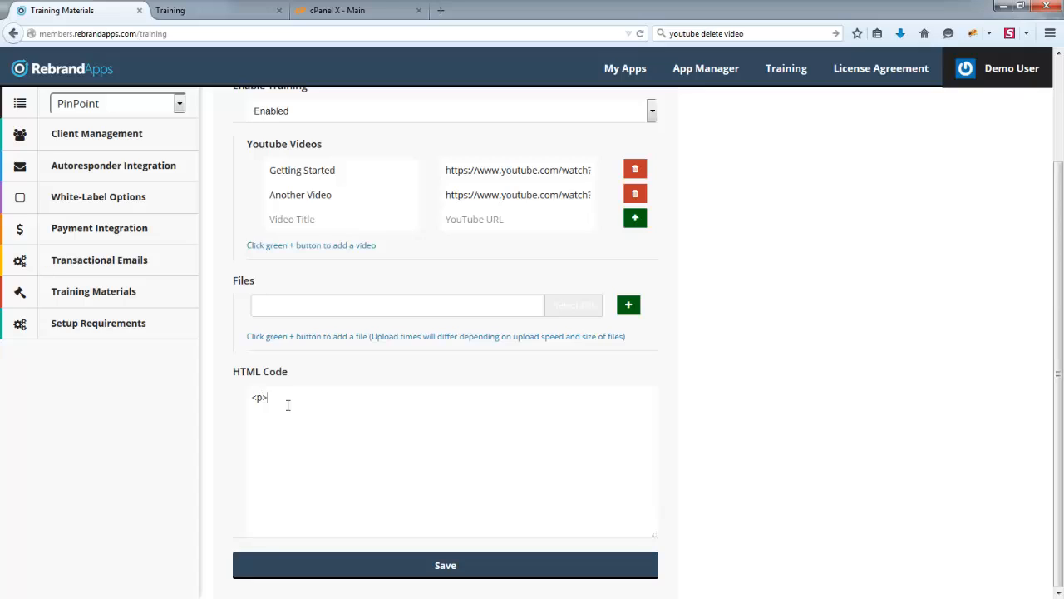
text(Lo)
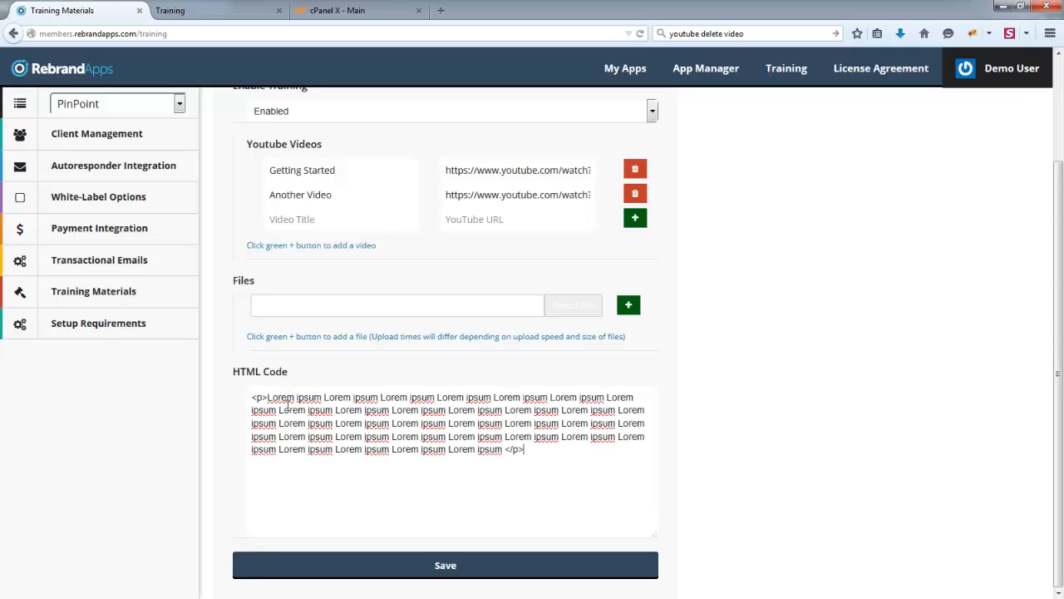
text(<a)
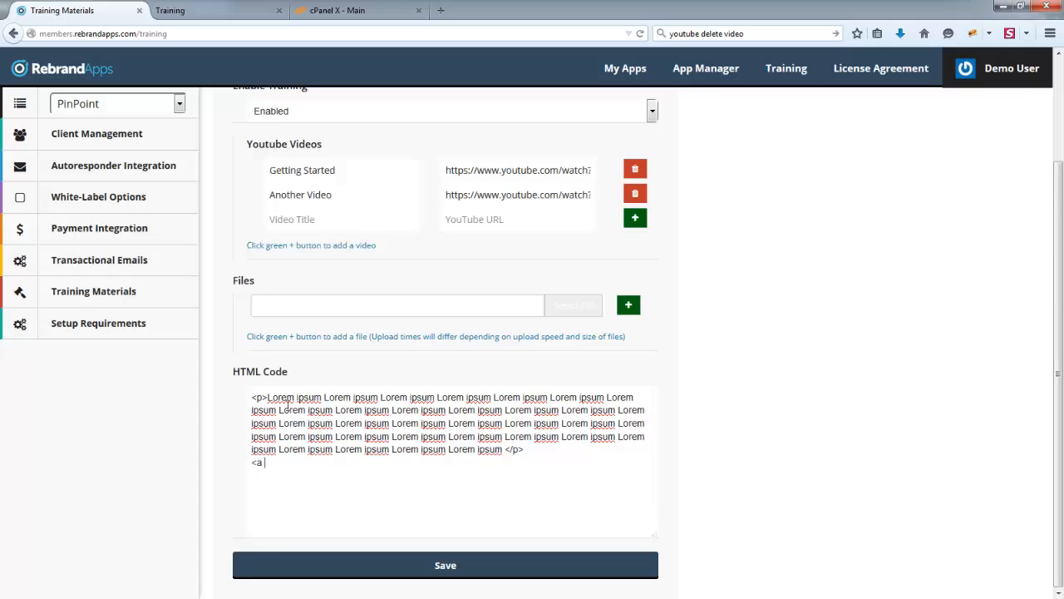
text(href=")
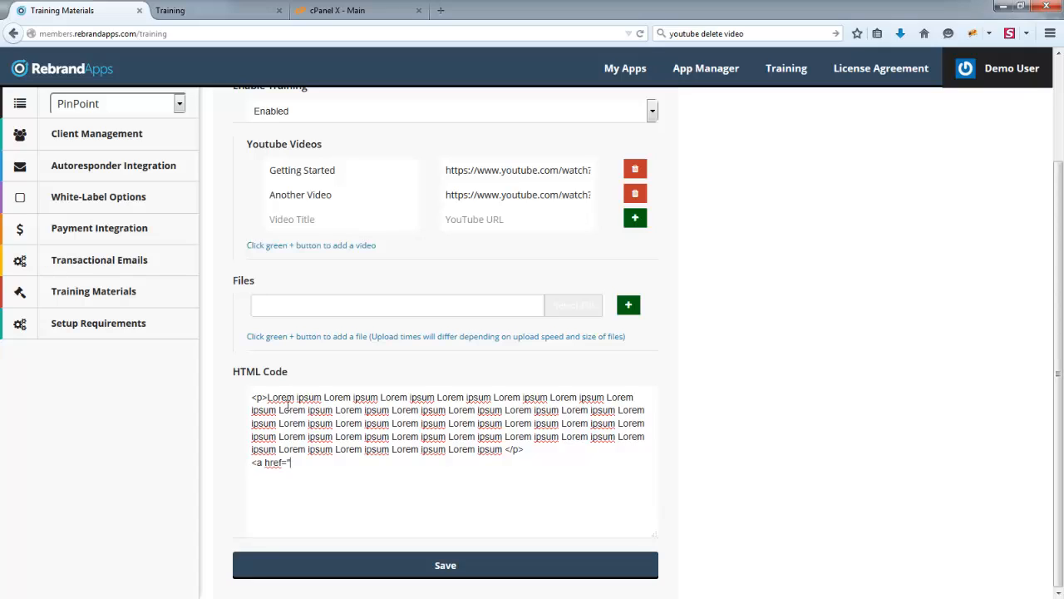
text(#>)
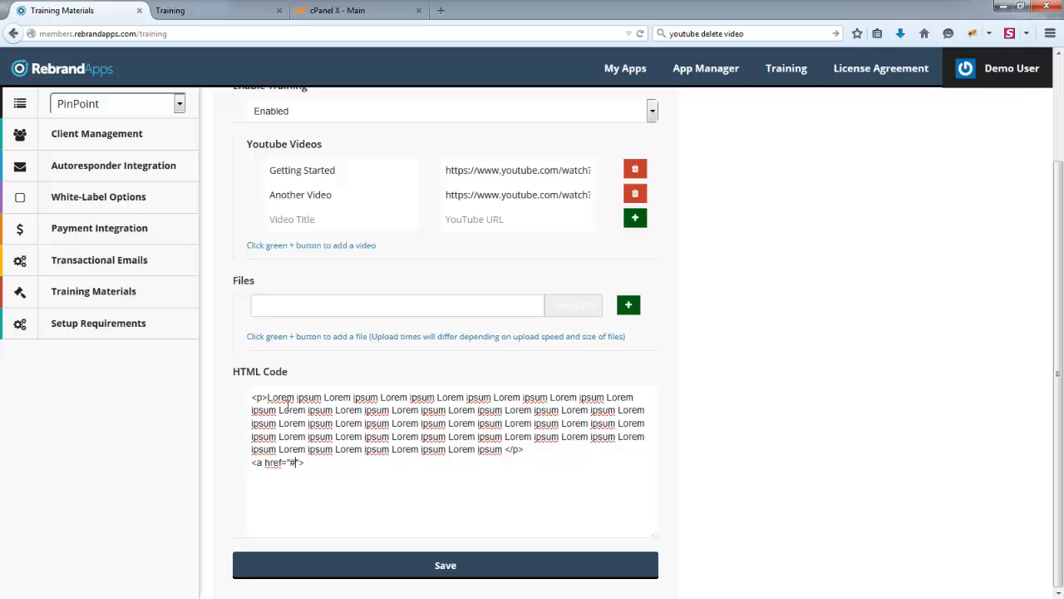
text(Link)
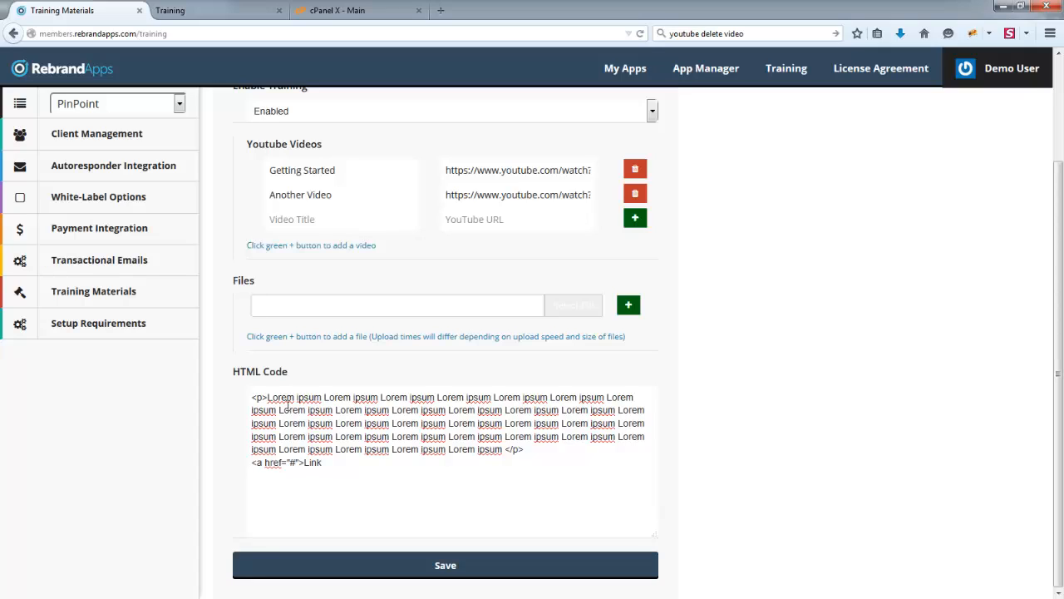
text(text<)
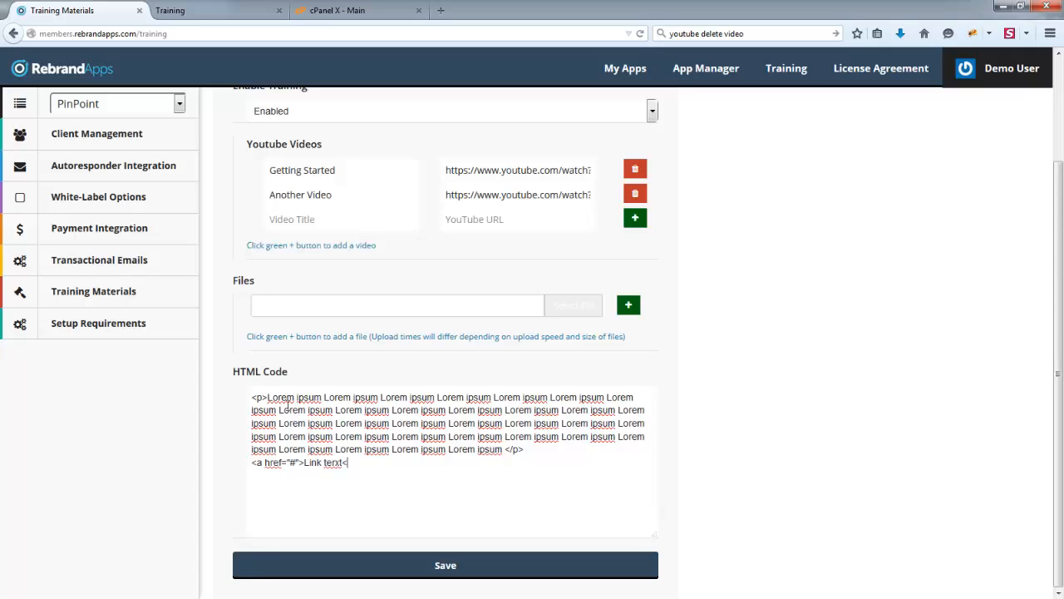
text(/a>)
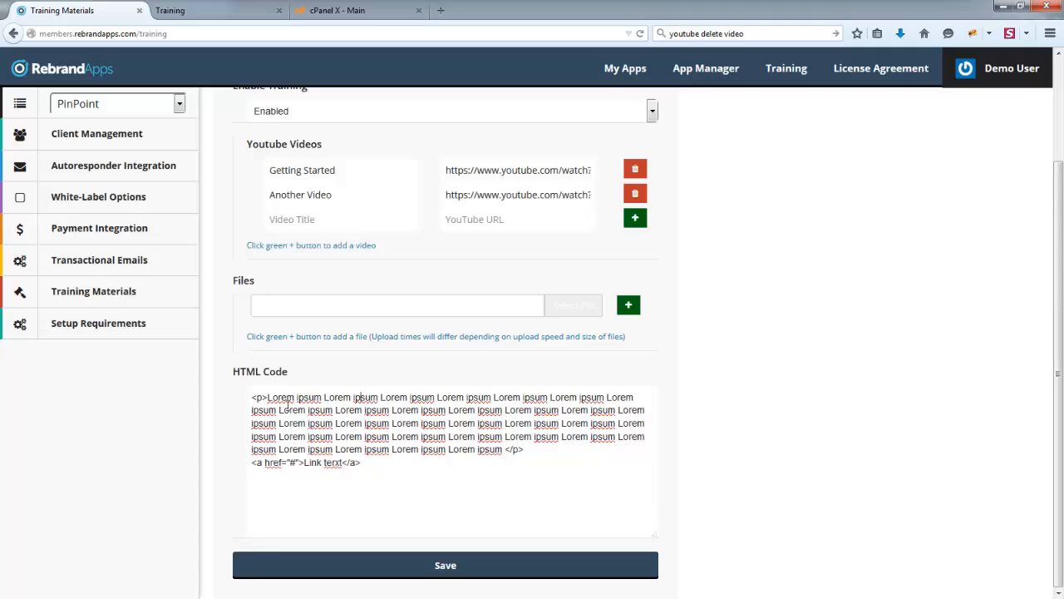
Step: Add a <h1>Pinpoint Training</h1> heading and save the training materials
text(<h1>)
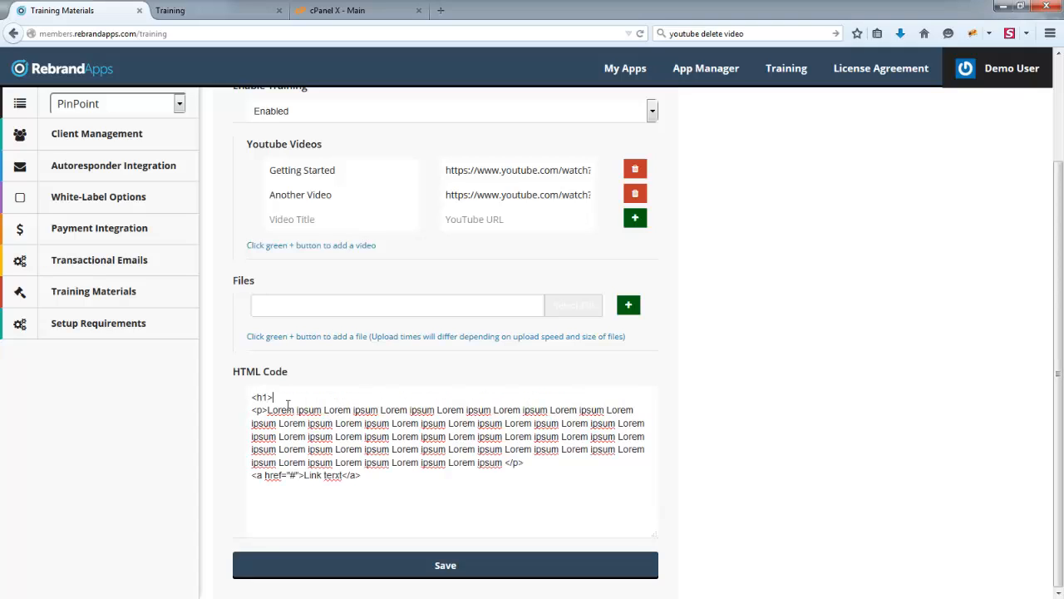
text(Pinpoint Tra)
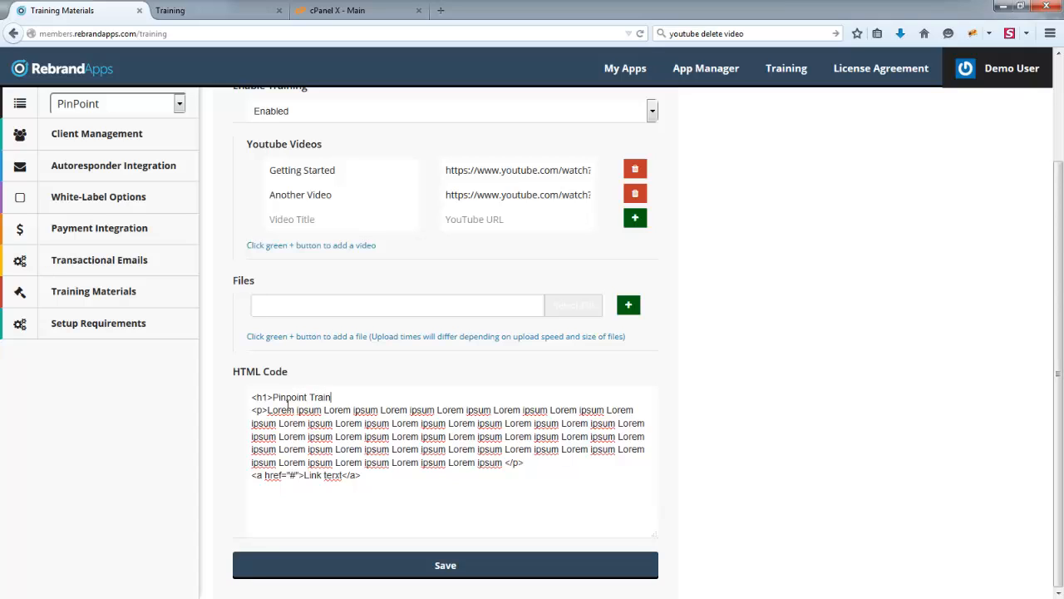
text(ing</h1>)
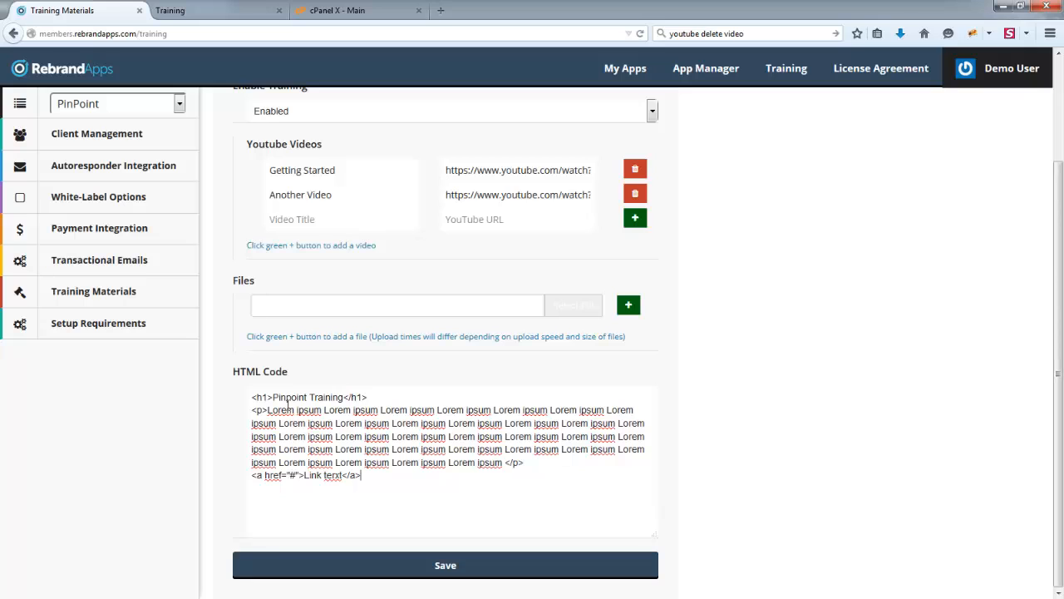
click(444, 564)
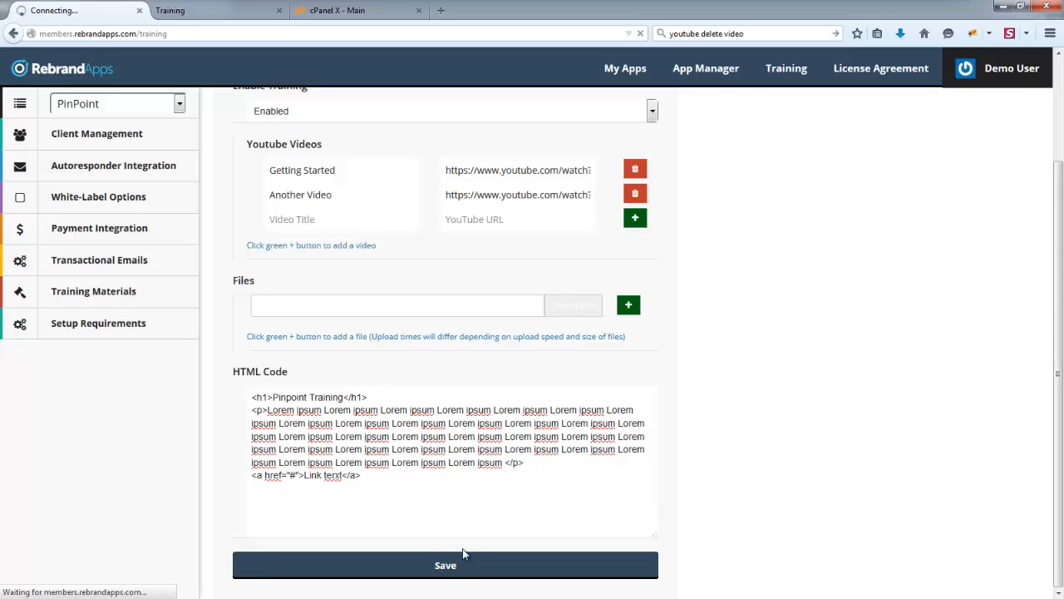
click(445, 566)
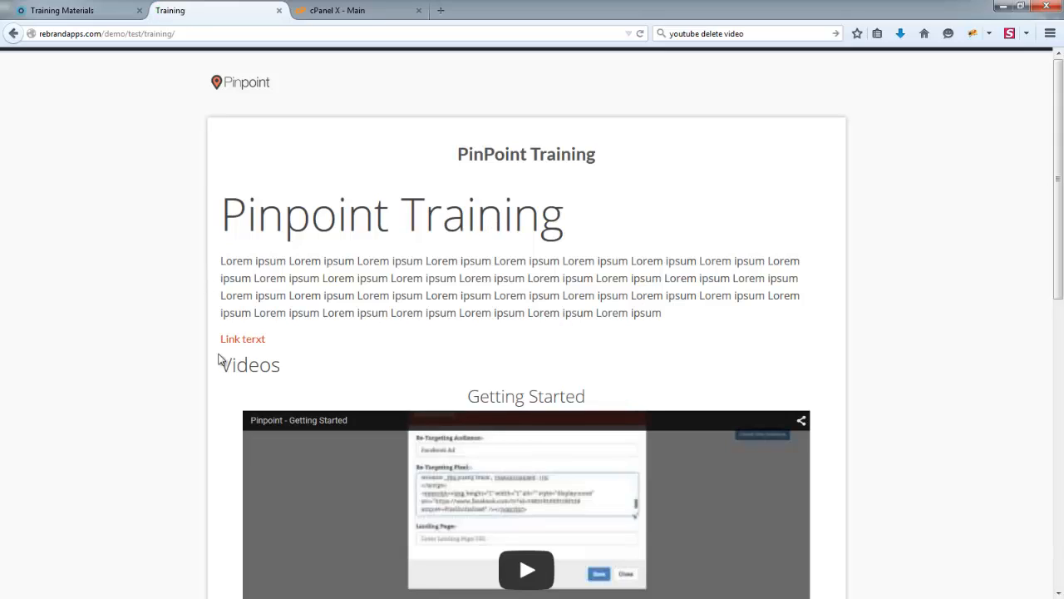
mouse_move(268, 336)
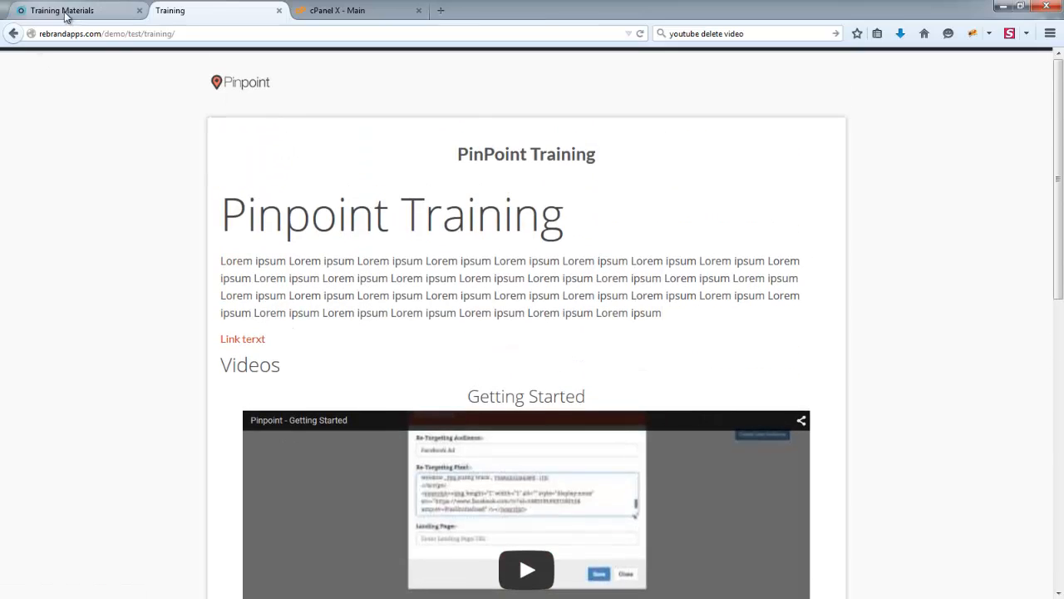
Step: Check the Pinpoint Training heading, then return to the Training Materials tab
click(75, 10)
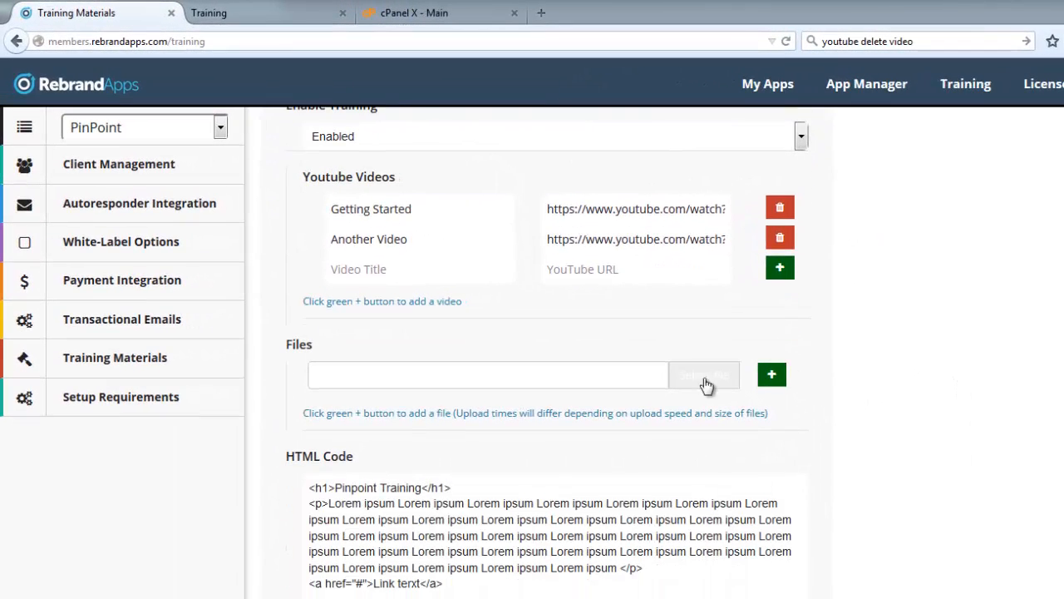
Step: Attach getresponse-rba-test.txt, save the training materials, and go to the live training page
click(704, 375)
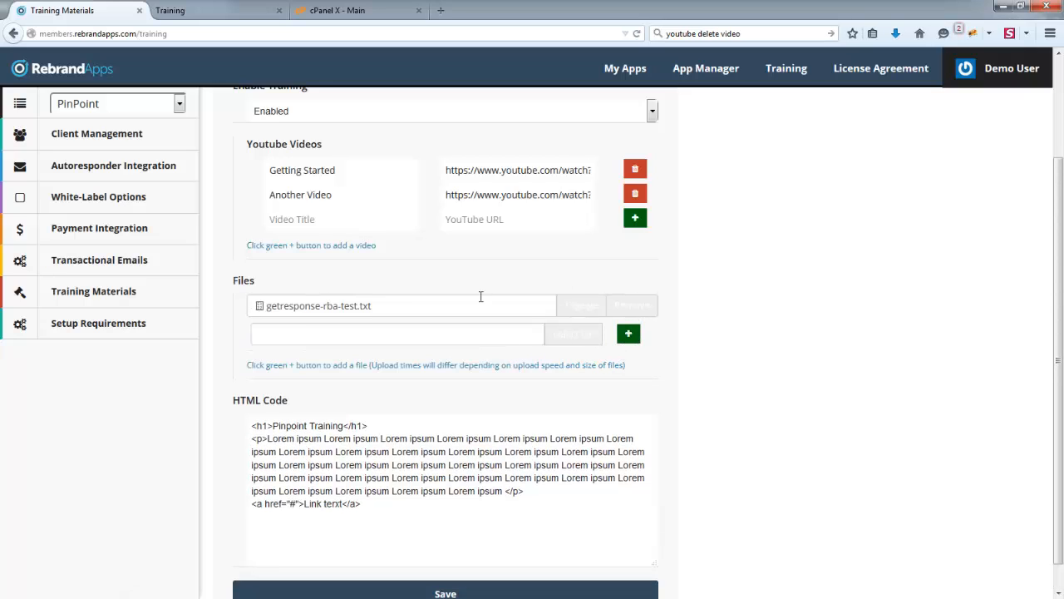
mouse_move(461, 325)
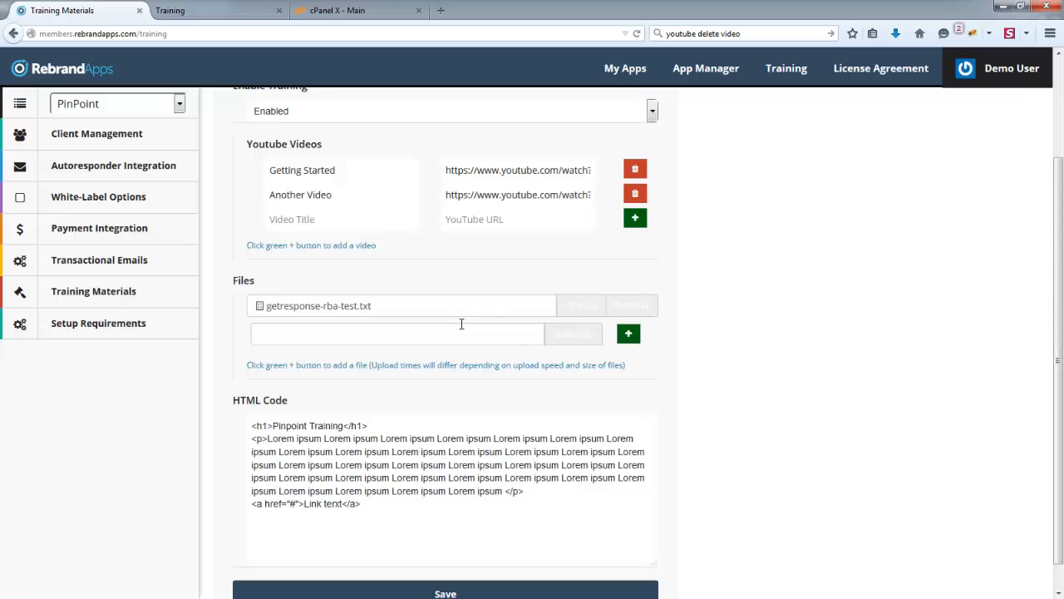
scroll(down, 3)
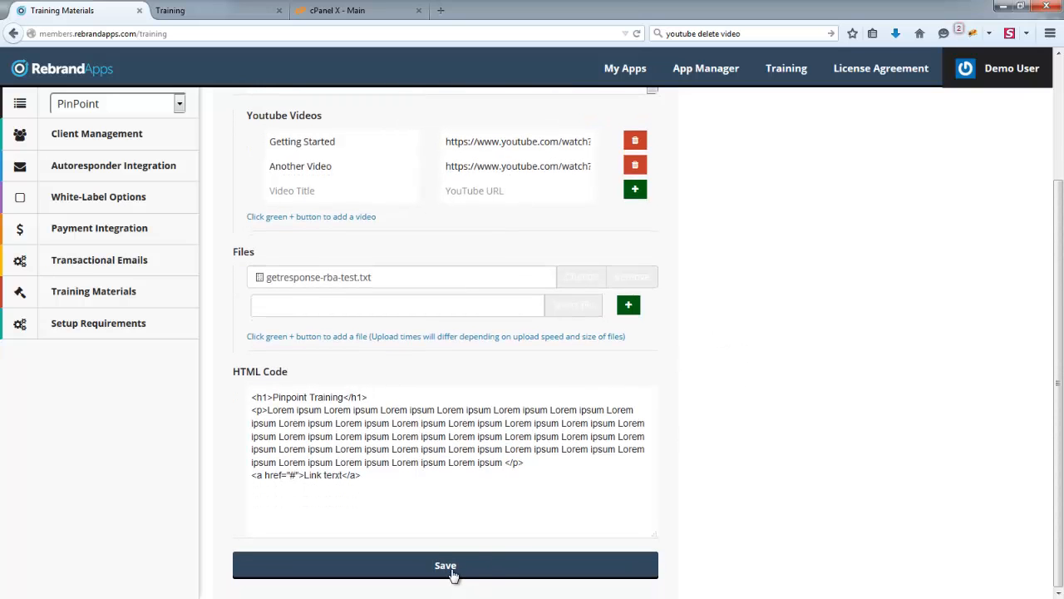
click(438, 564)
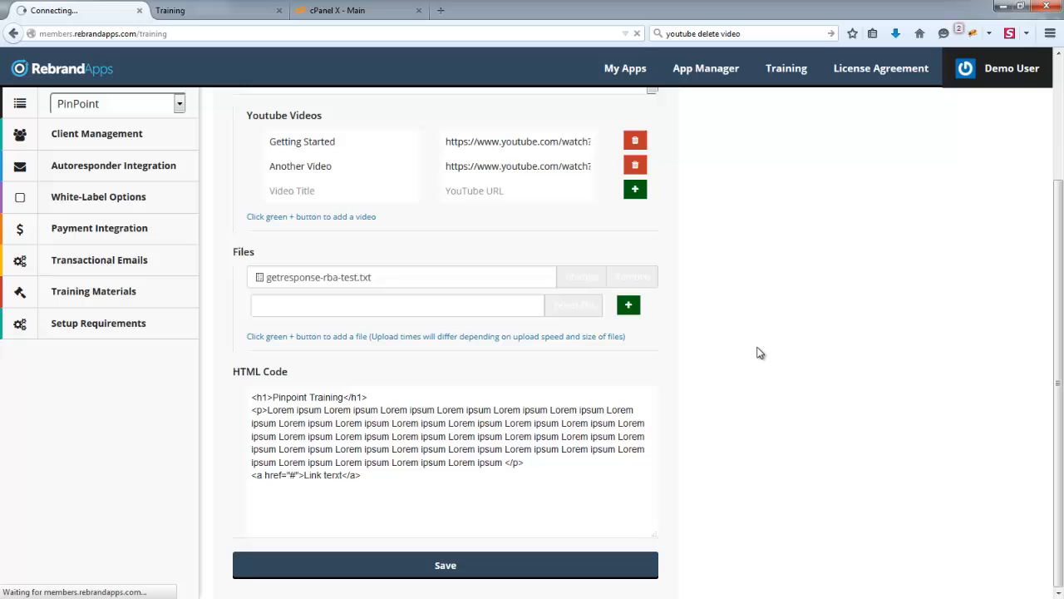
click(441, 565)
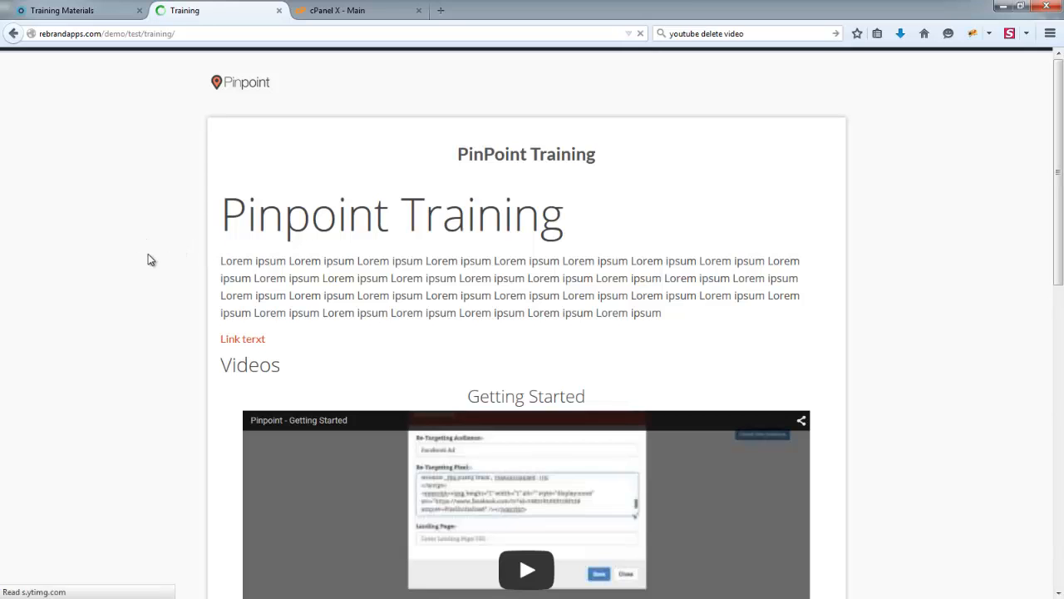
Step: Download 166-getresponse-rba-test.txt from Downloads, open it in Notepad, then close it
scroll(down, 3)
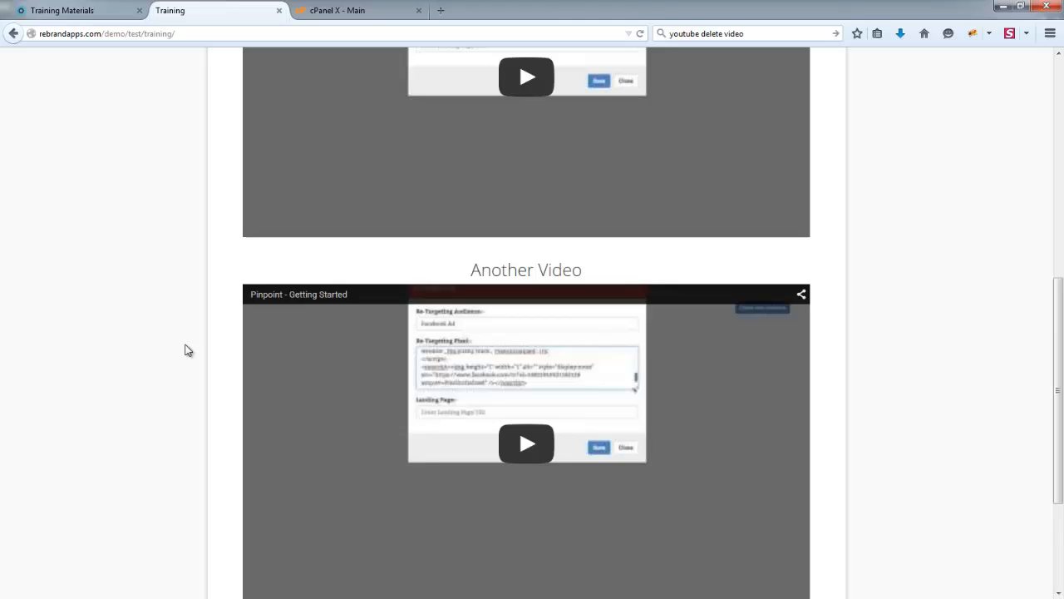
scroll(down, 3)
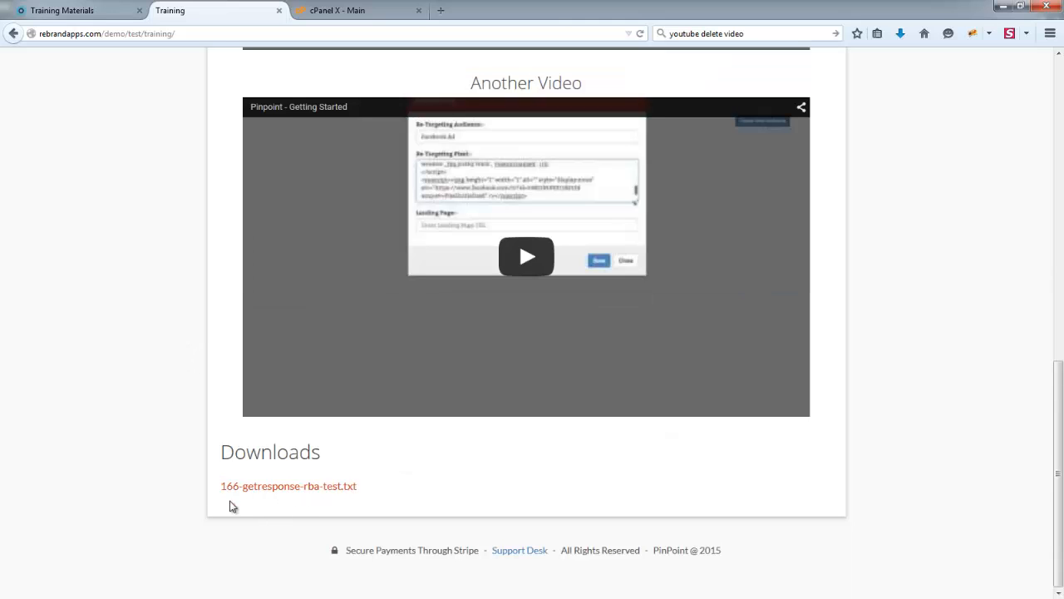
mouse_move(289, 516)
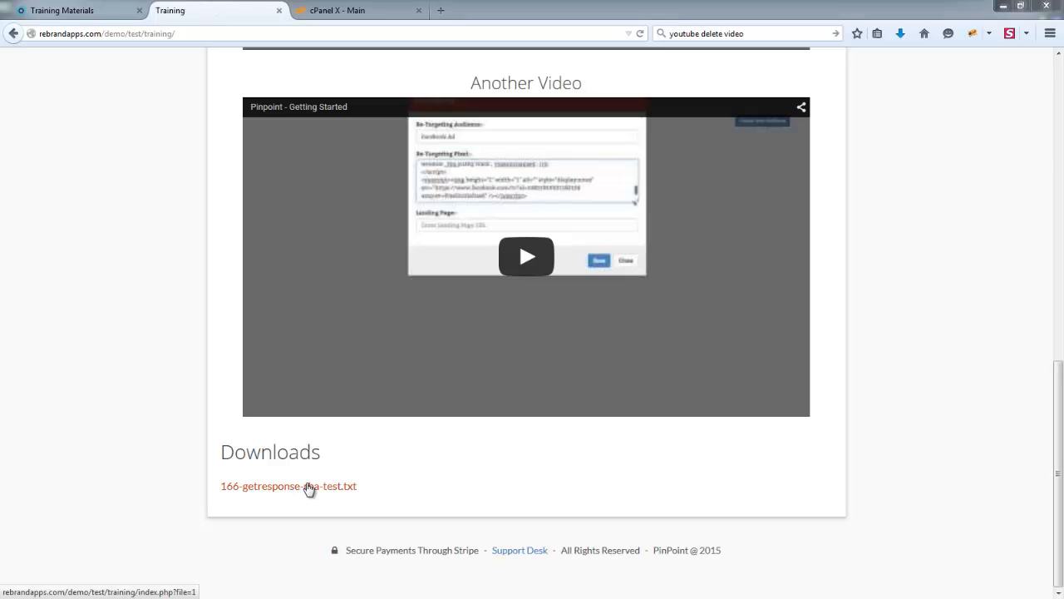
click(289, 486)
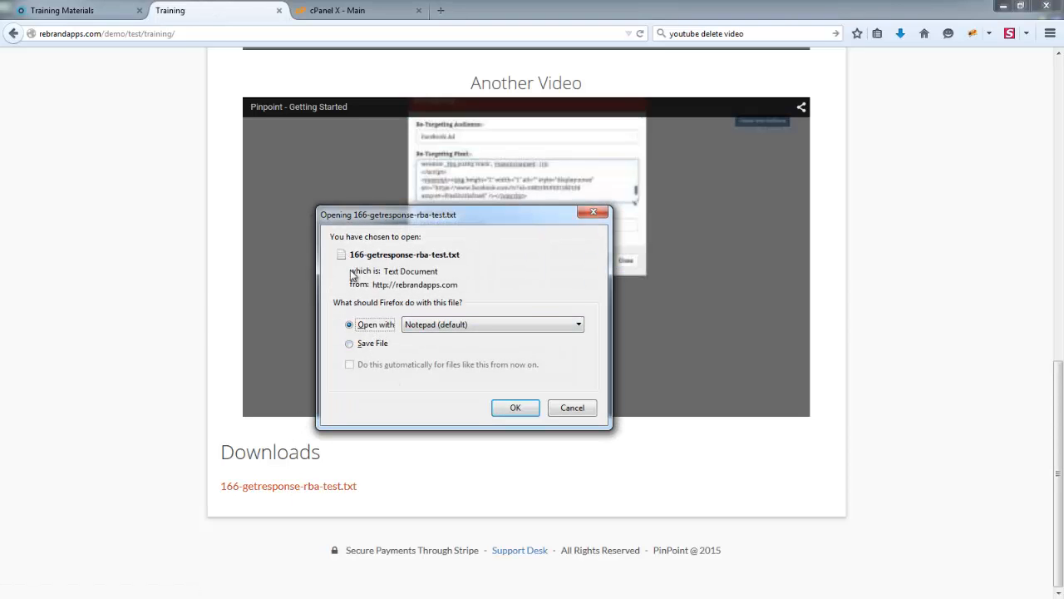
click(515, 407)
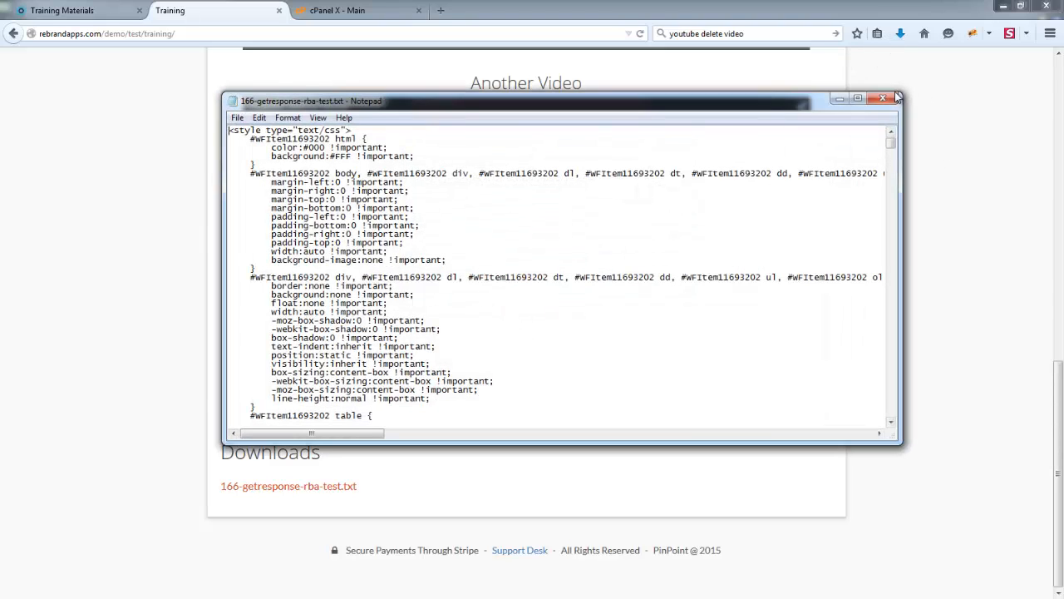
click(883, 98)
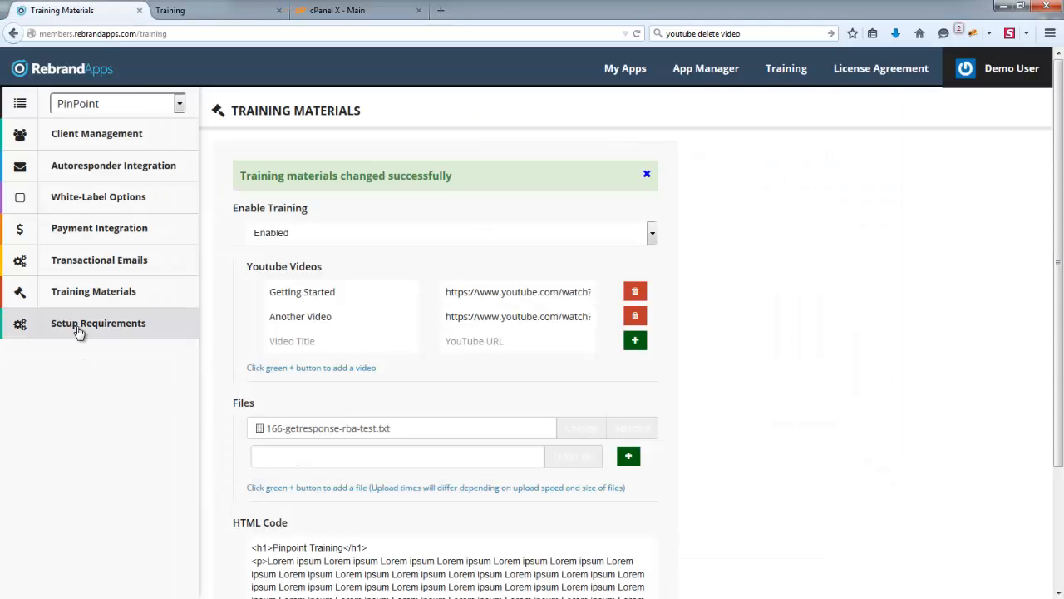
mouse_move(88, 335)
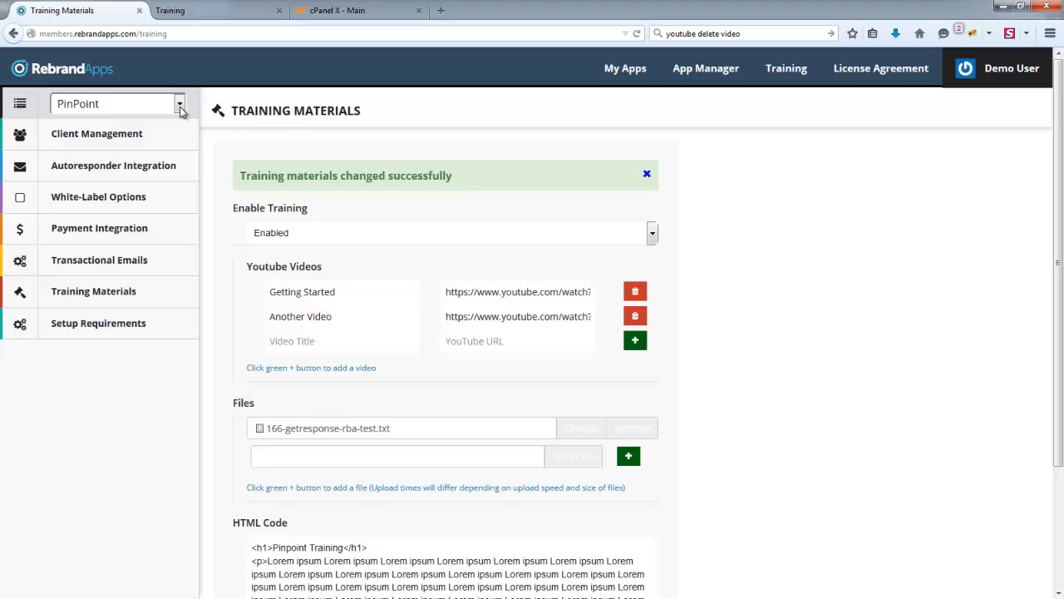
mouse_move(84, 328)
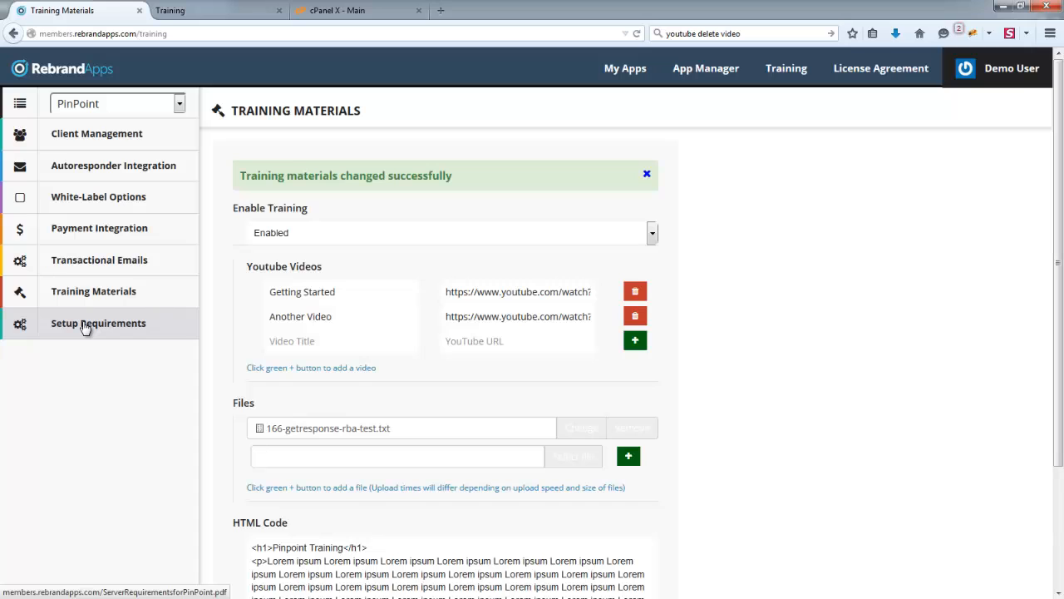
mouse_move(117, 333)
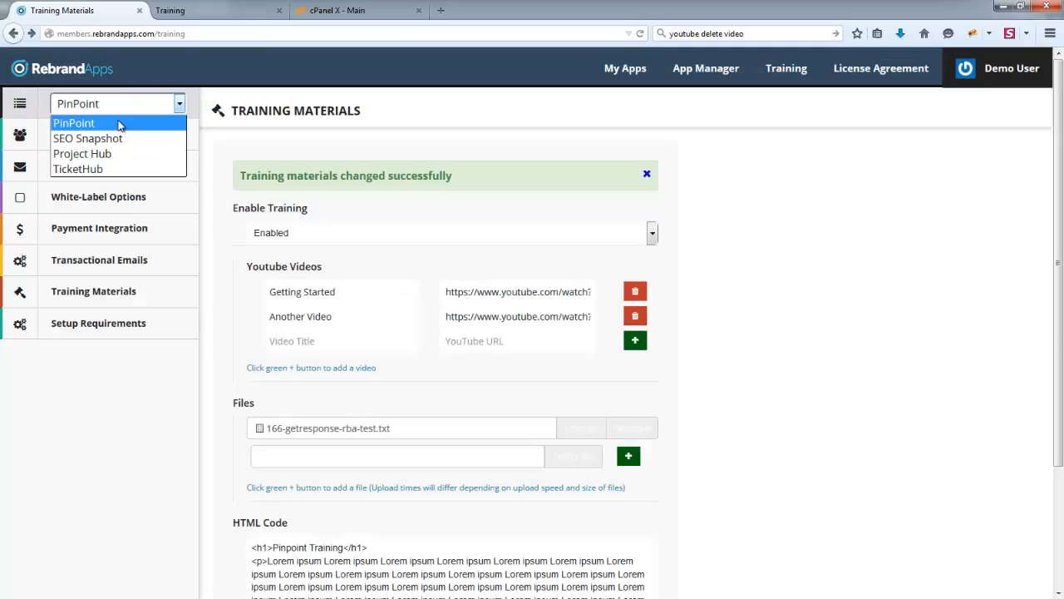
Step: Choose SEO Snapshot from the sidebar's app dropdown
click(87, 138)
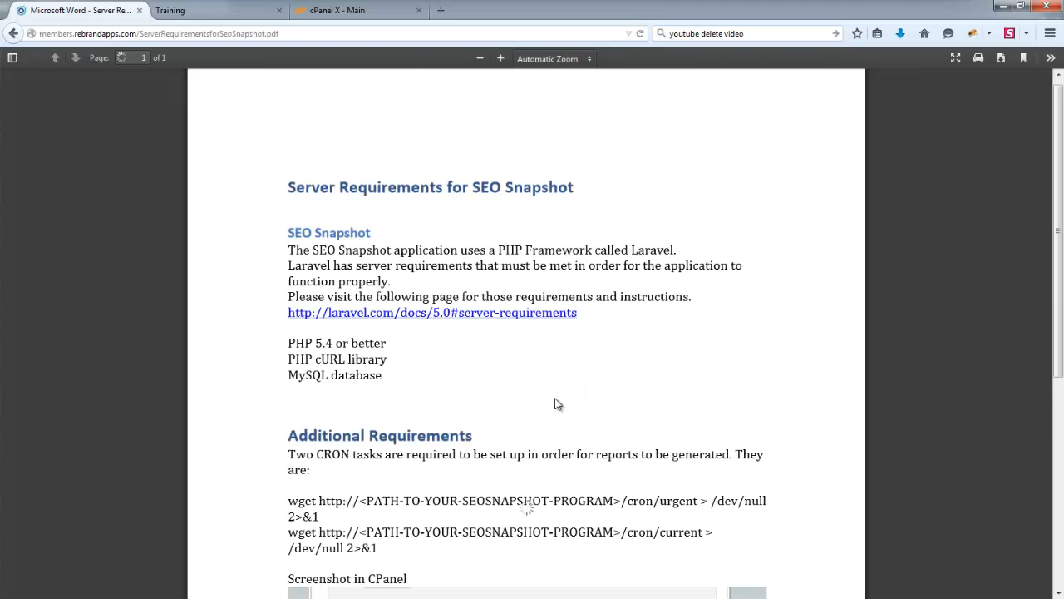
Step: Scroll the SEO Snapshot requirements PDF down to the cPanel cron job screenshot
scroll(down, 3)
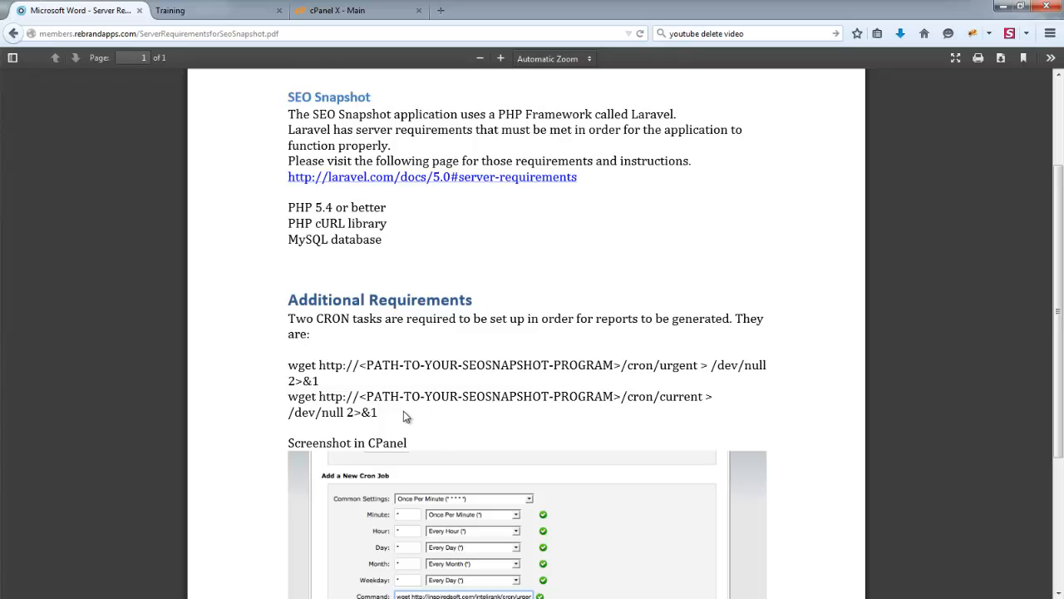